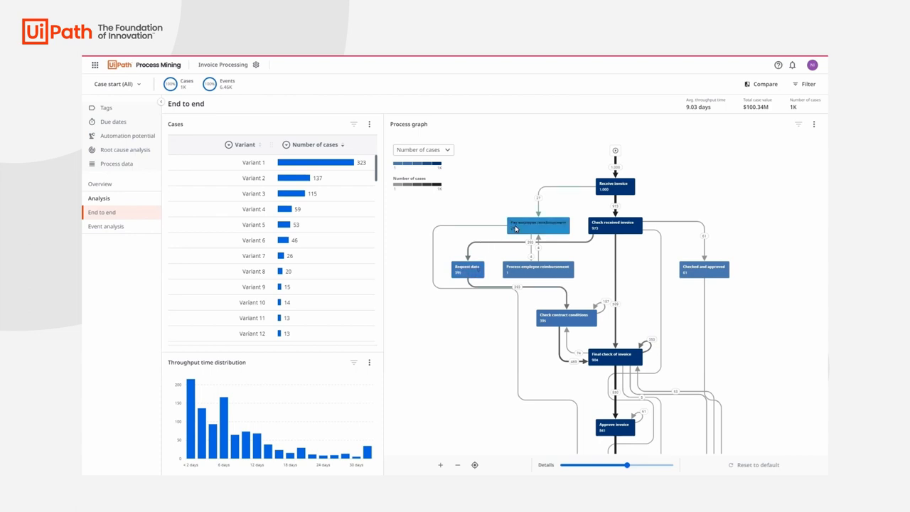
mouse_move(615, 224)
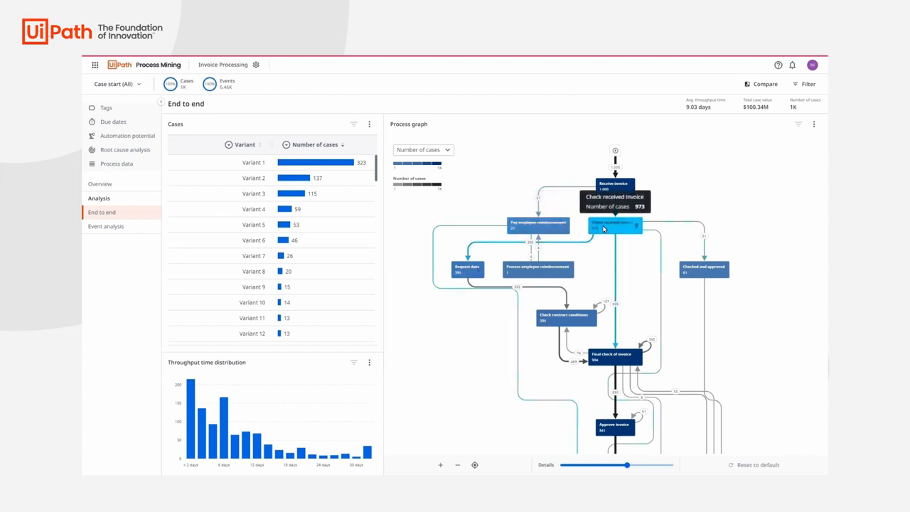
mouse_move(595, 244)
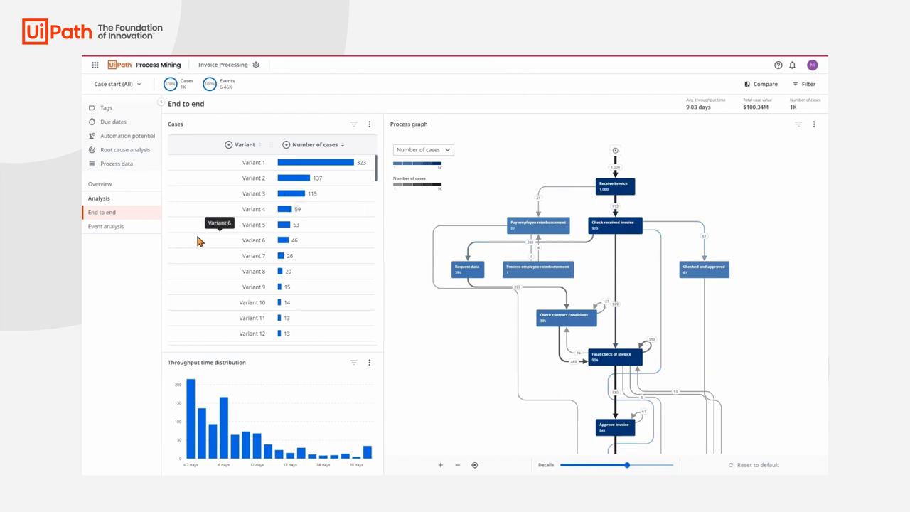
mouse_move(103, 149)
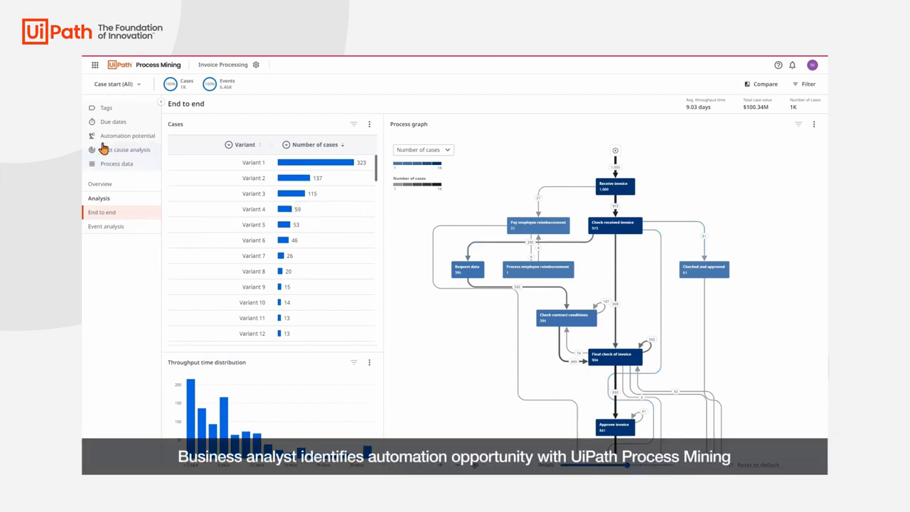
Simulate automating Check received invoice with ways to complete set to 2 - 5.
left_click(128, 136)
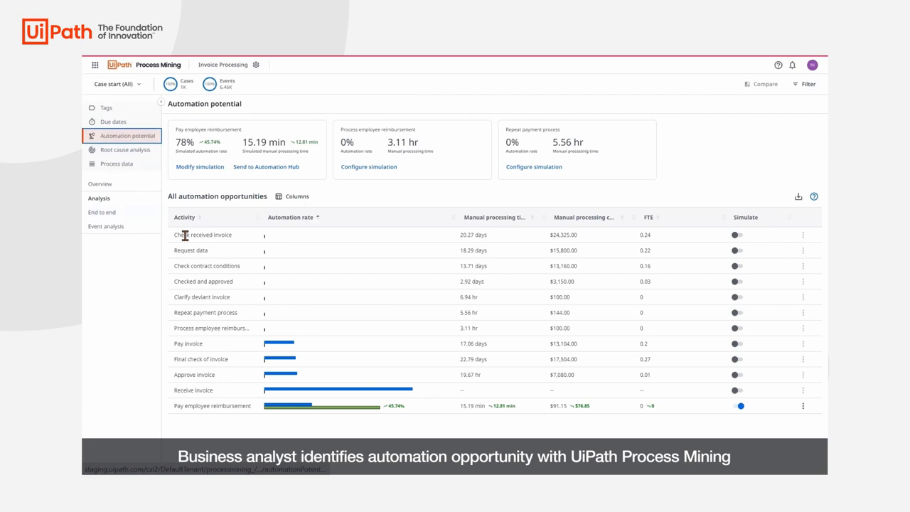
mouse_move(194, 297)
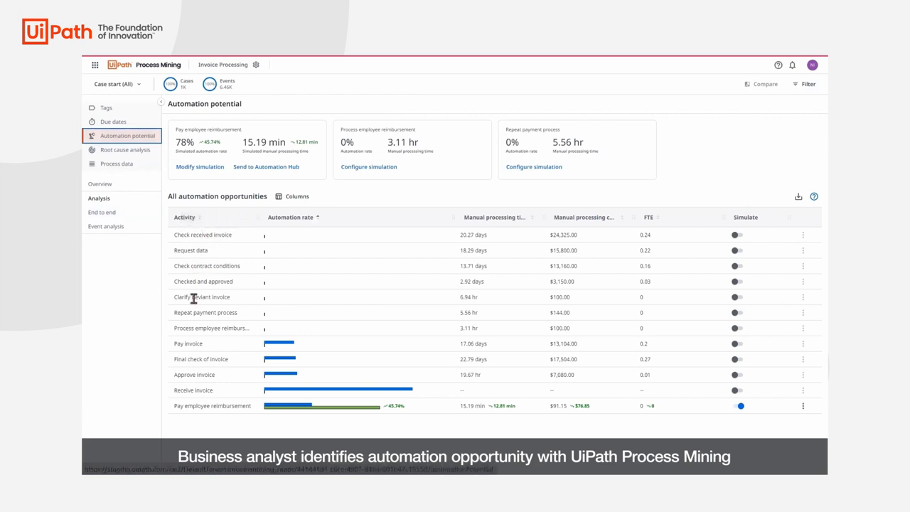
mouse_move(208, 389)
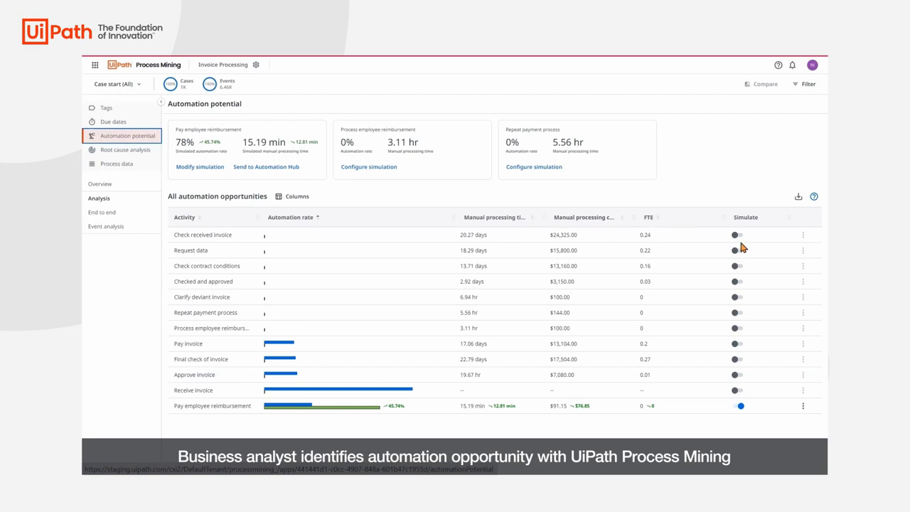
left_click(736, 235)
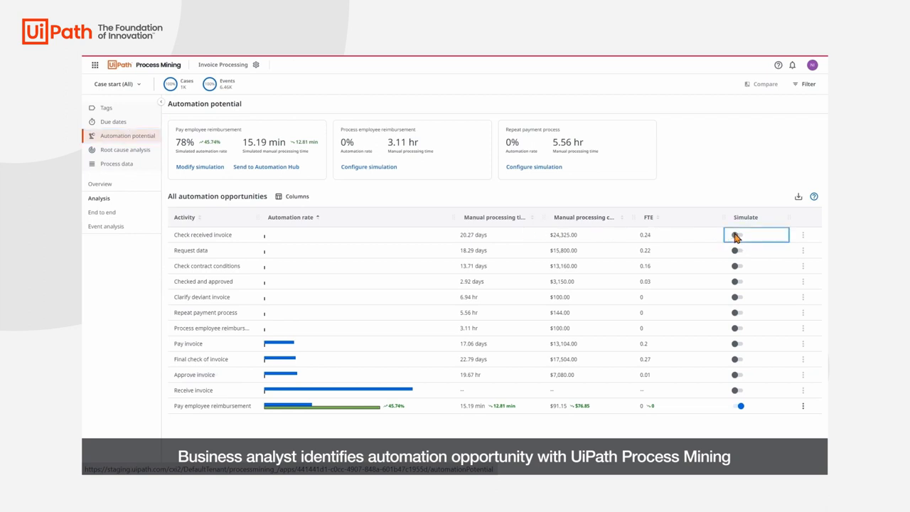
left_click(739, 234)
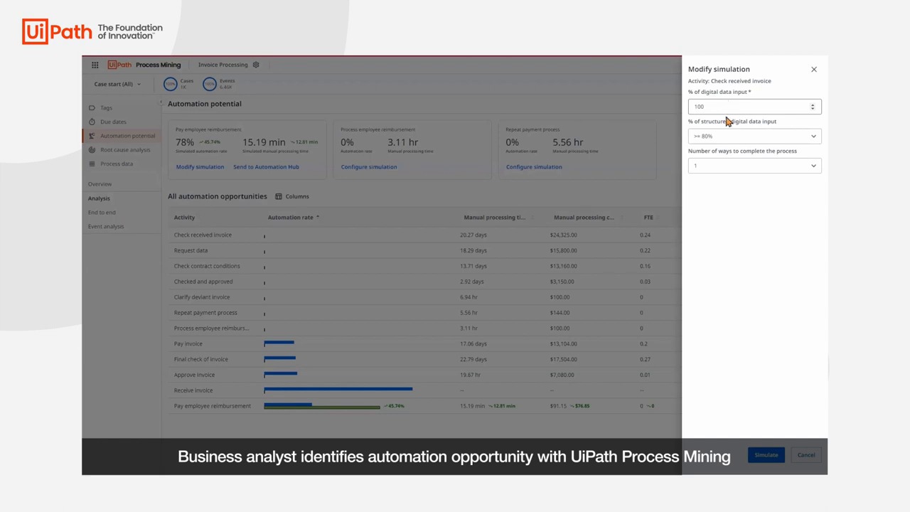
left_click(754, 165)
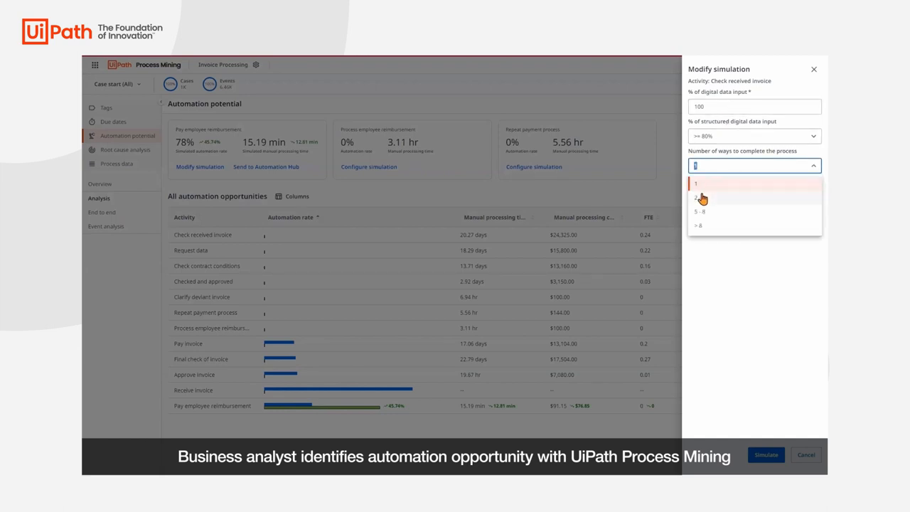
left_click(701, 198)
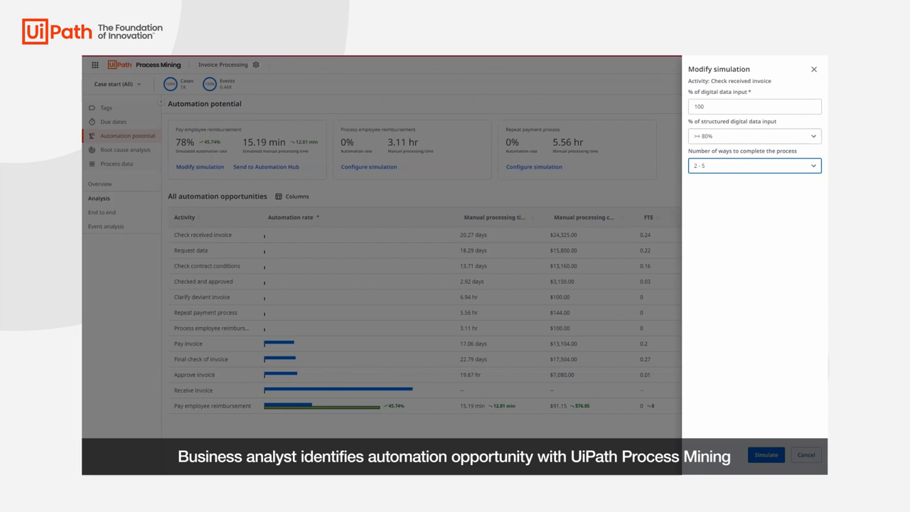
left_click(766, 454)
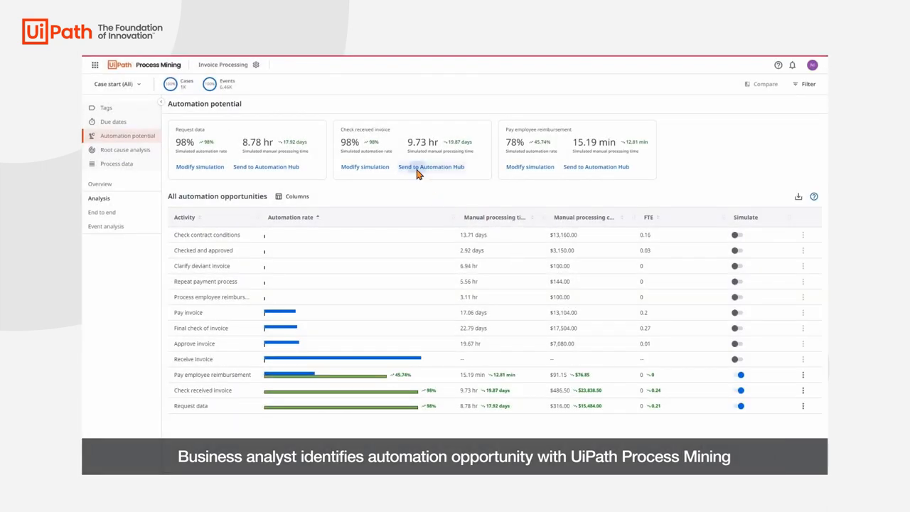
Submit Check received invoice to Automation Hub as an idea named 'Checking'.
left_click(431, 167)
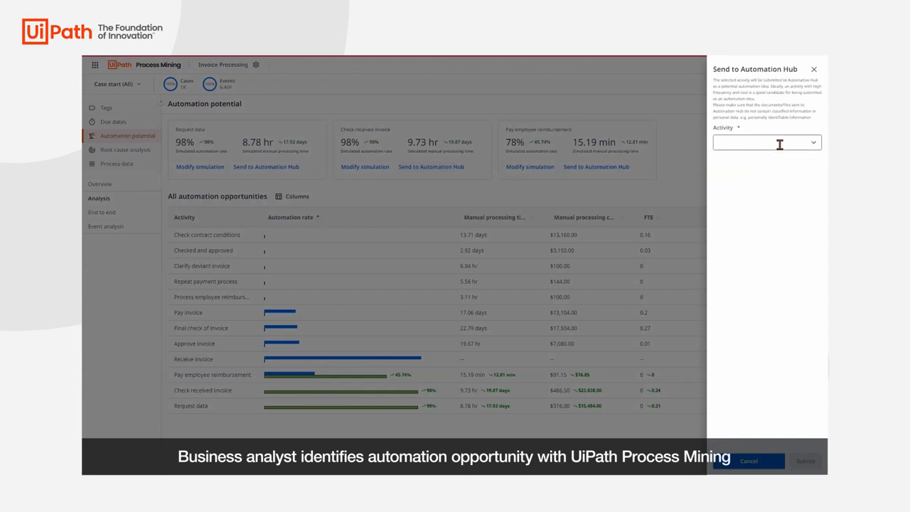
left_click(767, 143)
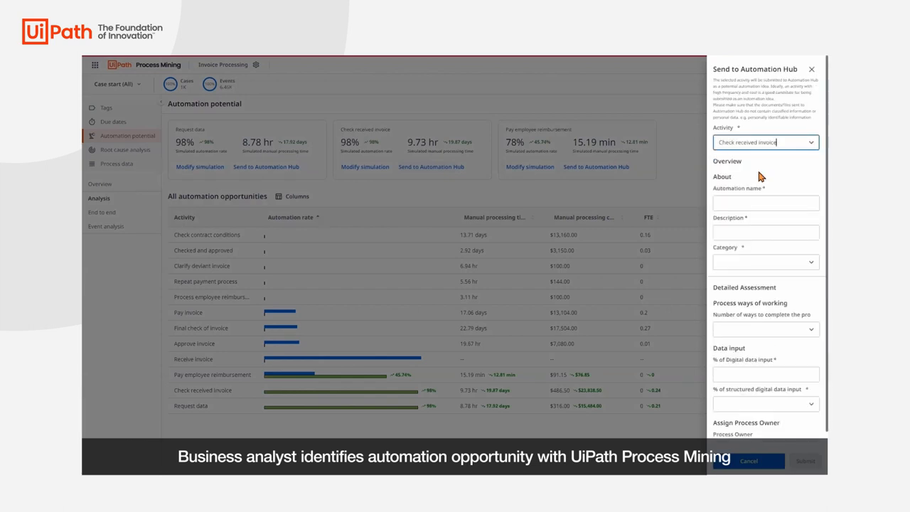
type("Checking")
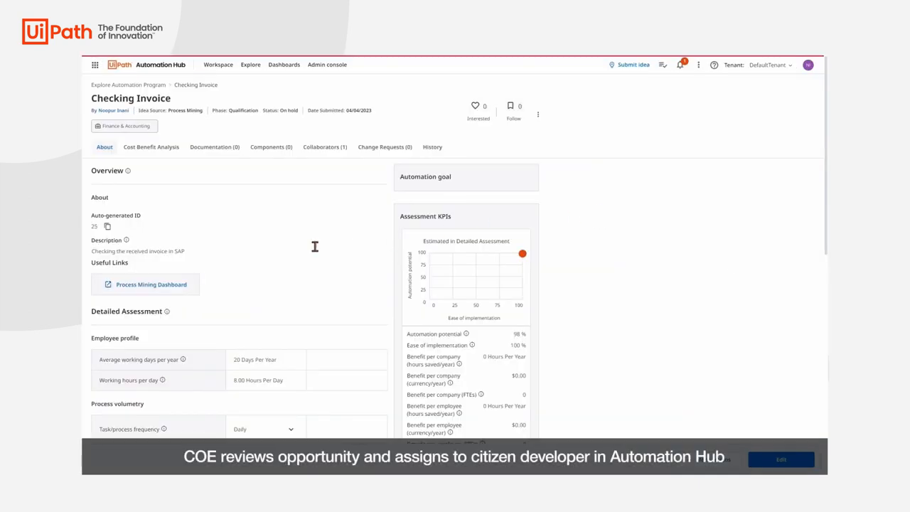
mouse_move(258, 111)
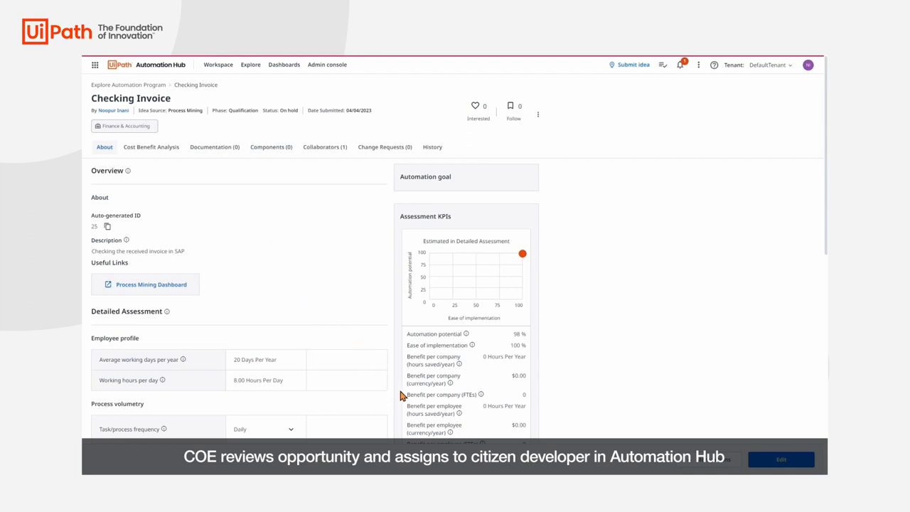
Open the Checking Invoice idea that came in from Process Mining.
left_click(538, 114)
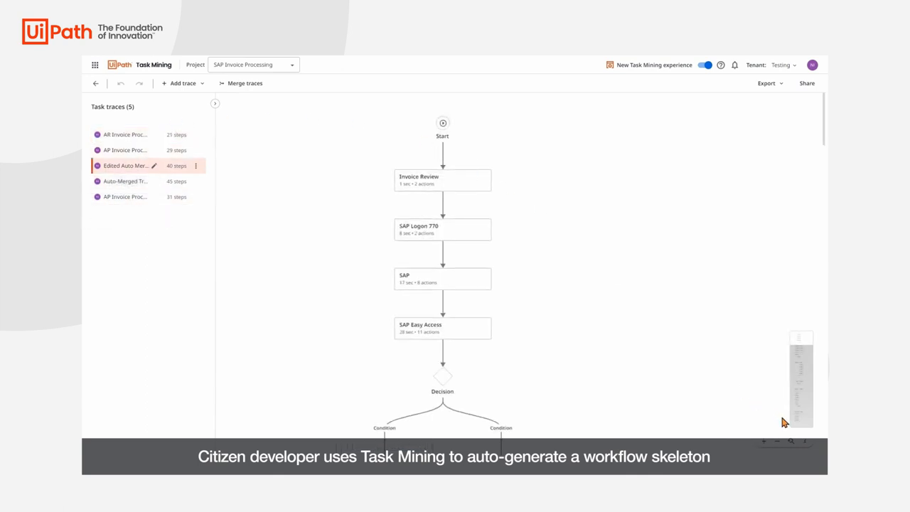
scroll("down", 3)
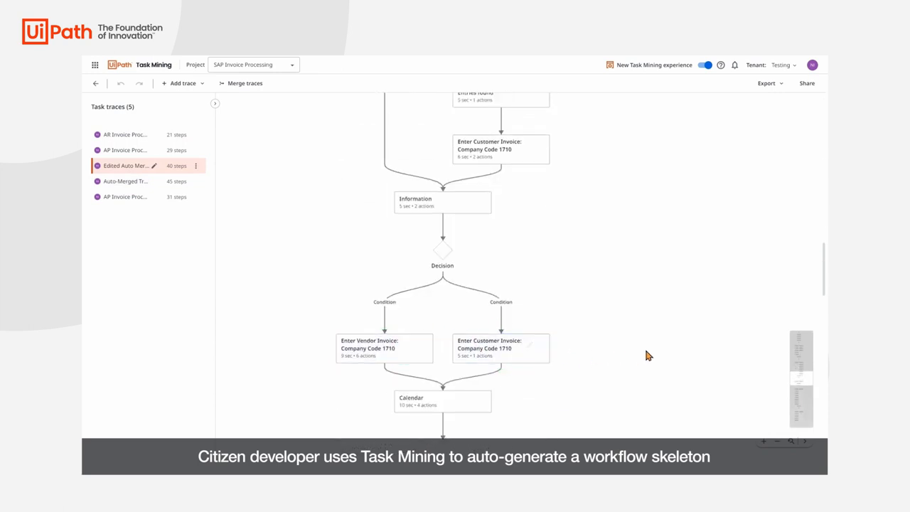
scroll("down", 3)
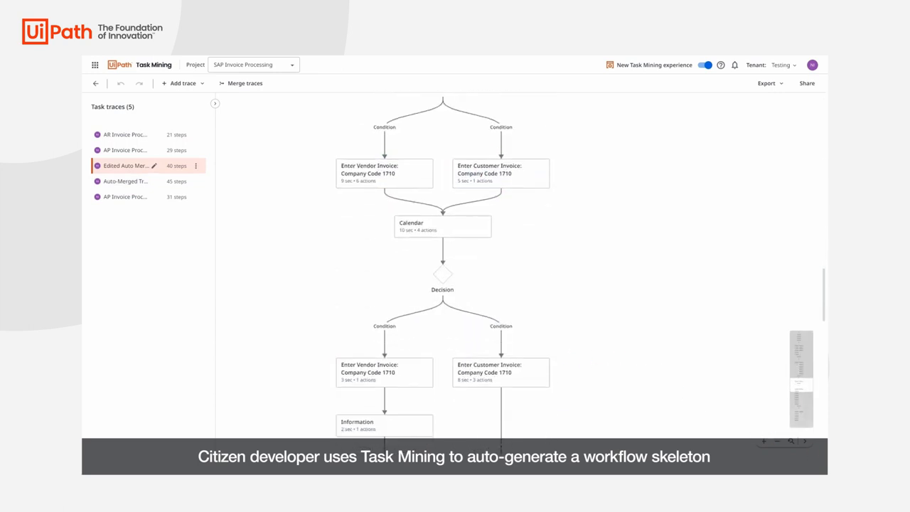
mouse_move(796, 441)
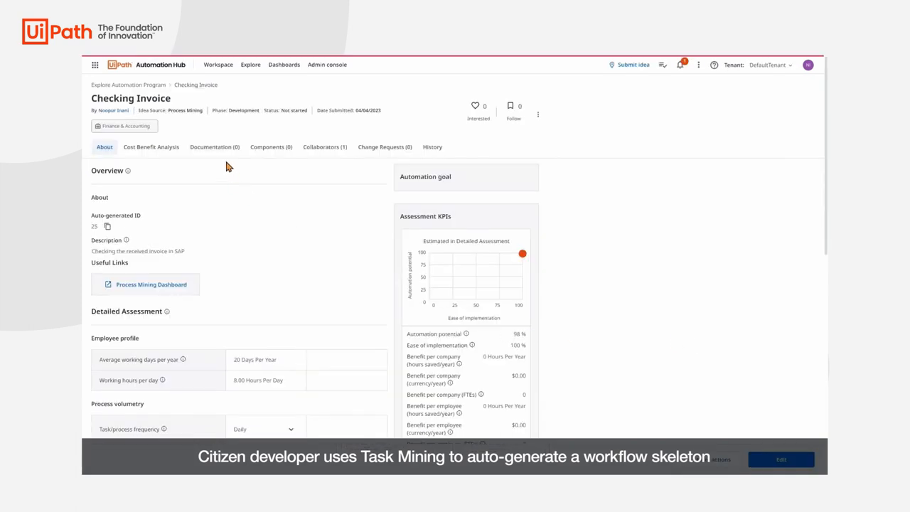
Attach SAPInvoicesPDD.docx to the idea's Documentation as a Process Definition Document.
left_click(214, 147)
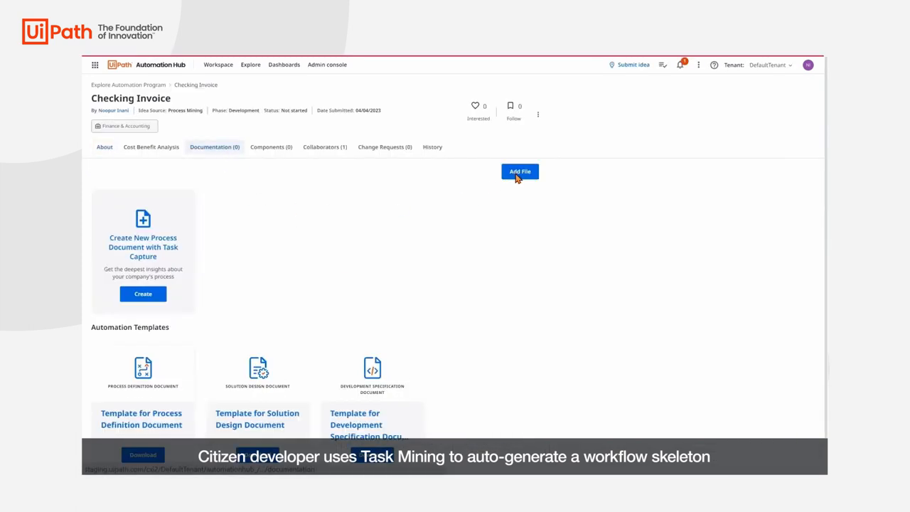
left_click(520, 172)
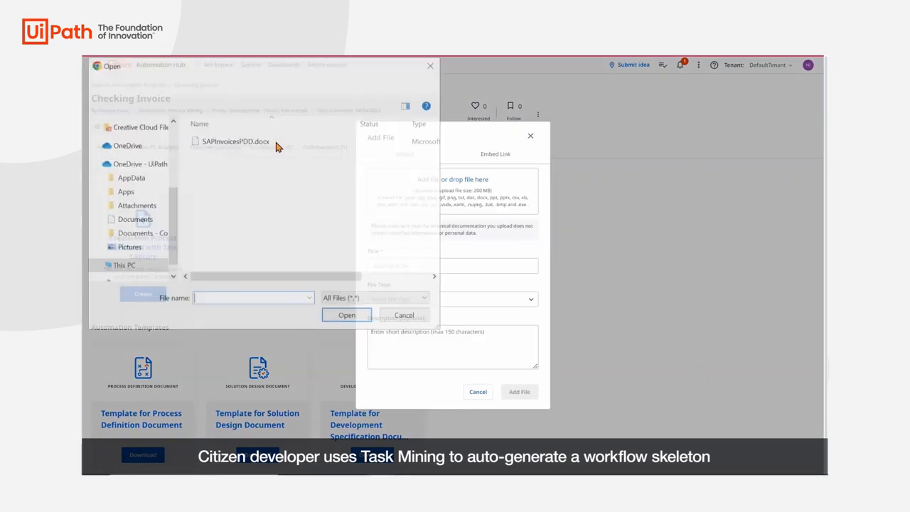
left_click(346, 315)
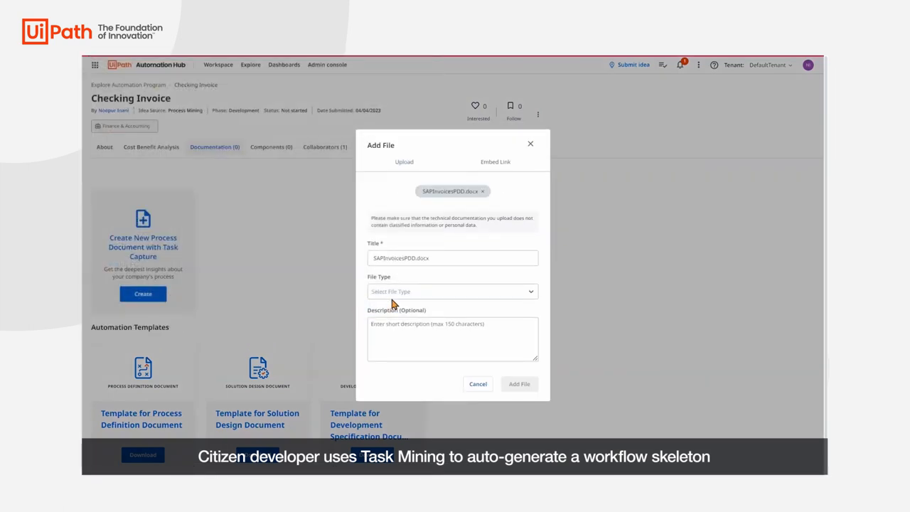
left_click(453, 291)
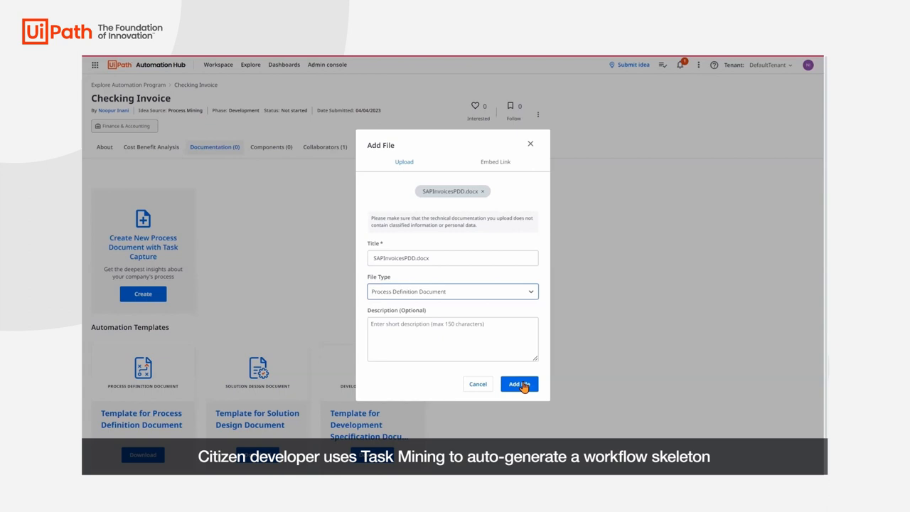
left_click(519, 384)
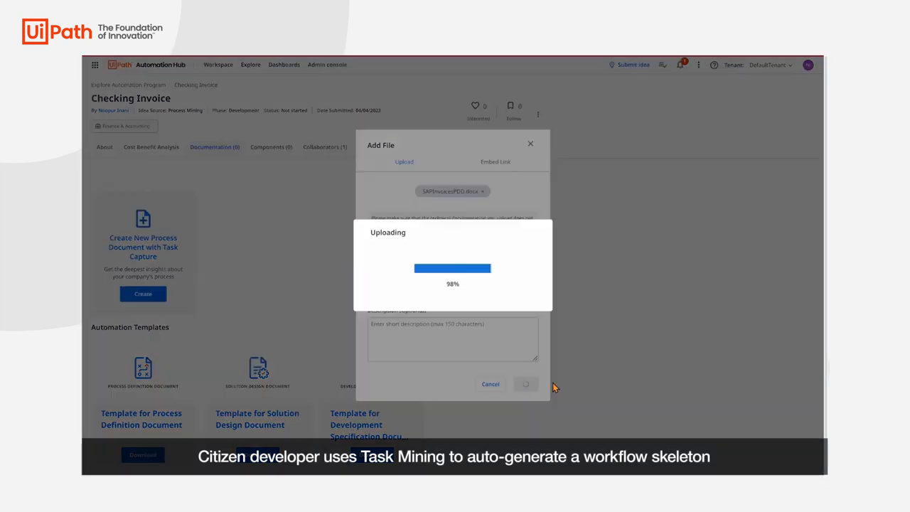
mouse_move(687, 350)
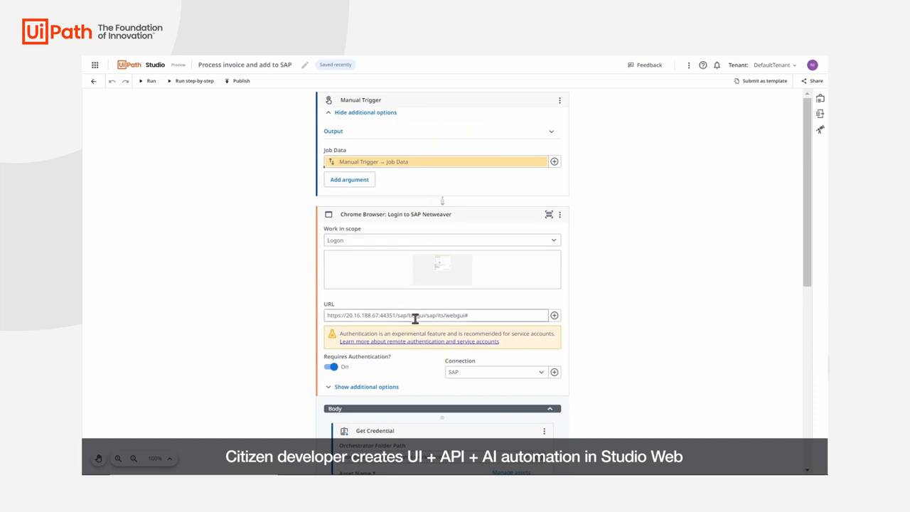
mouse_move(480, 316)
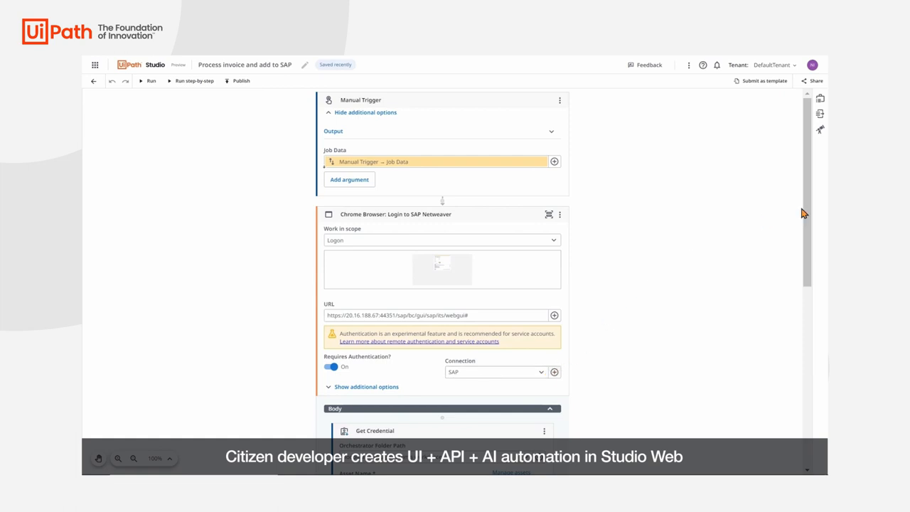
scroll("down", 3)
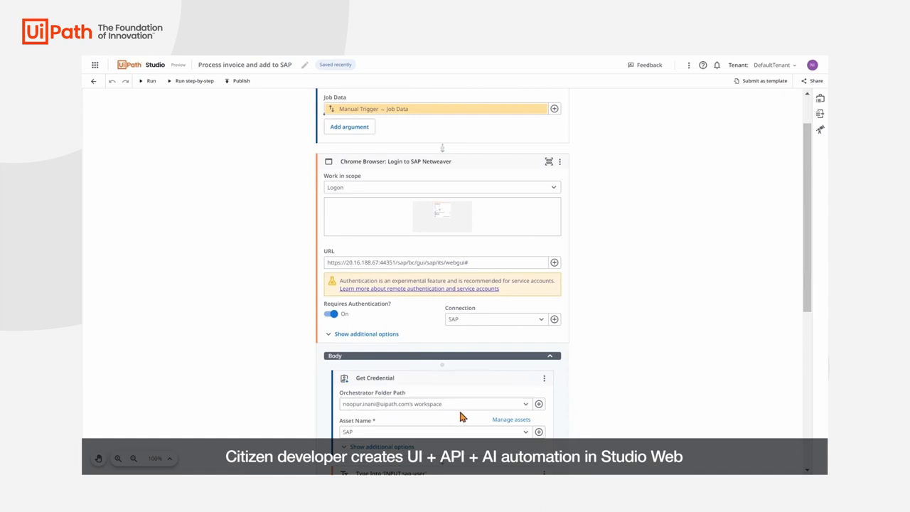
scroll("down", 3)
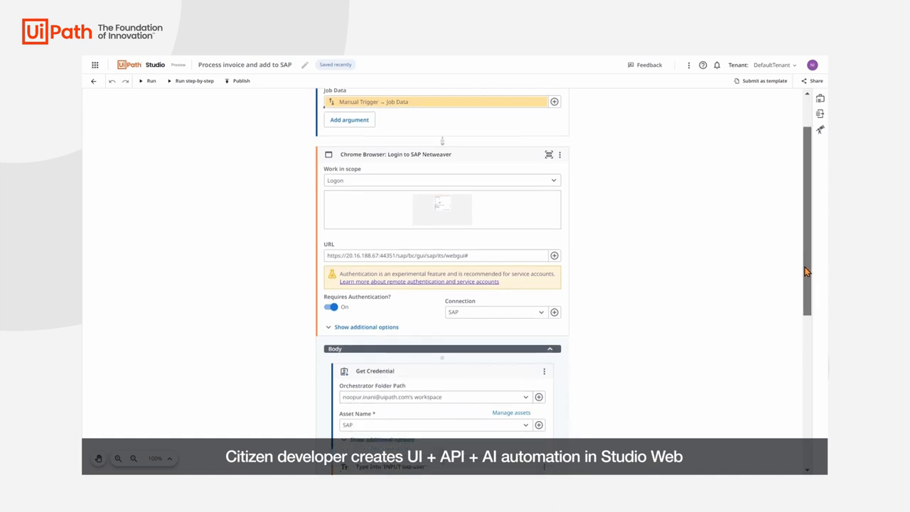
scroll("down", 3)
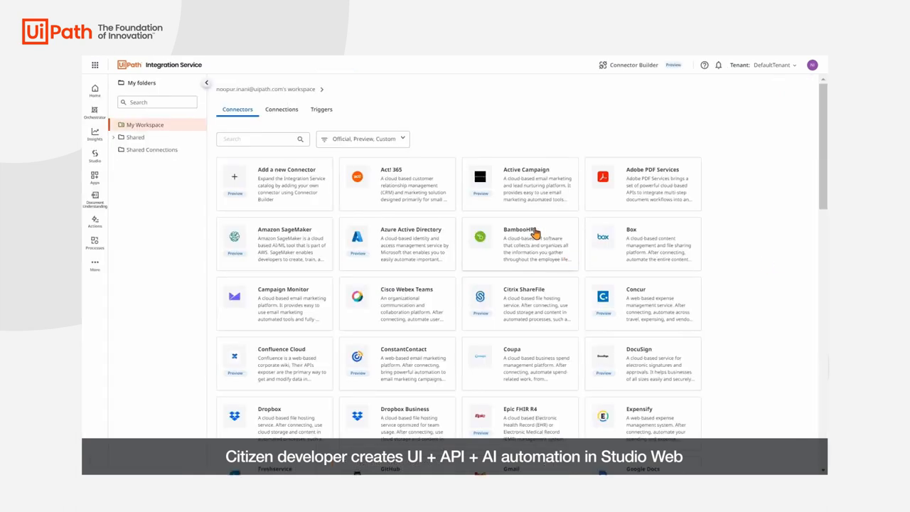
Add a Google Drive connection and authorize UiPath to access Drive.
scroll("down", 3)
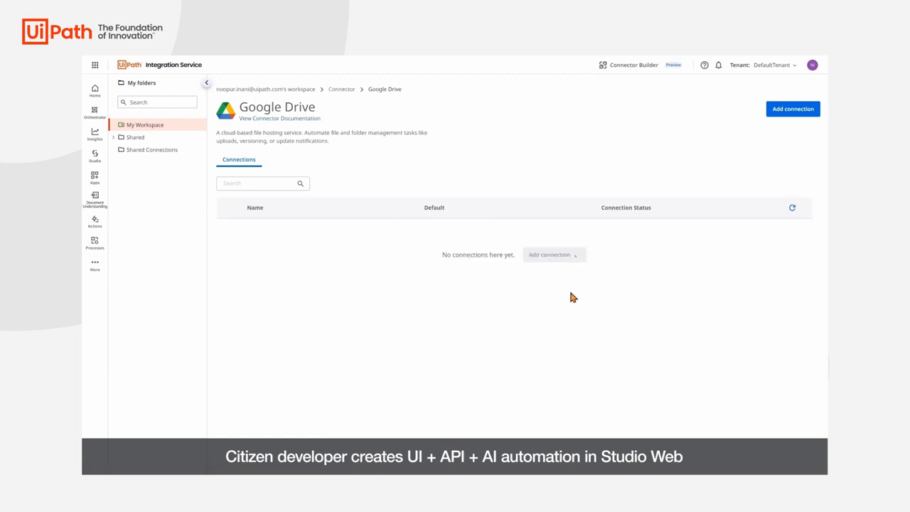
left_click(792, 109)
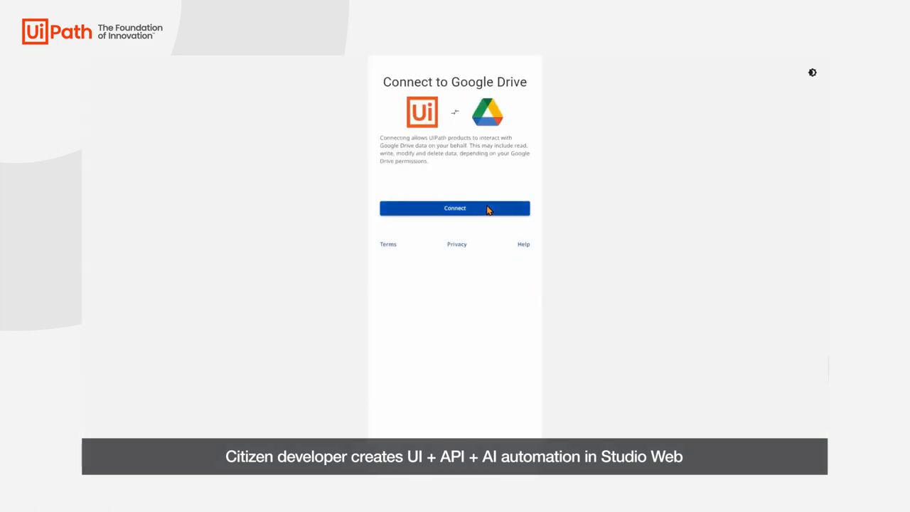
left_click(455, 207)
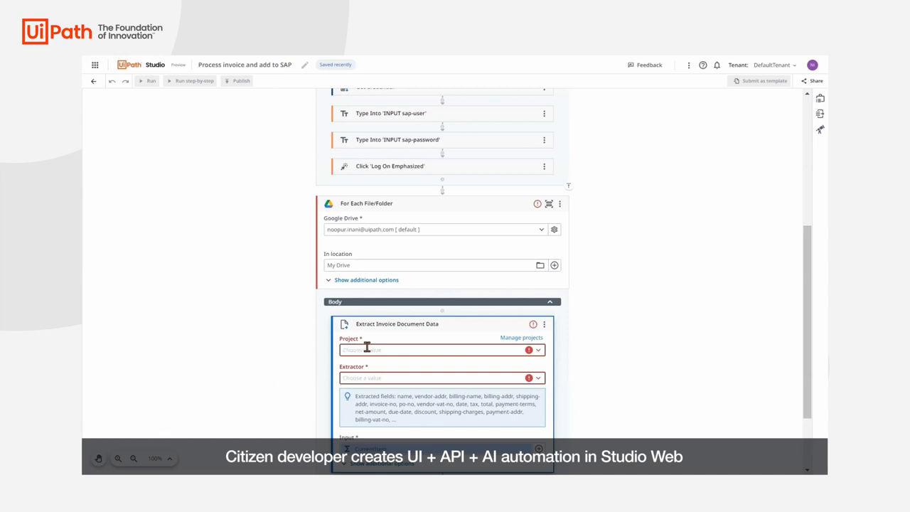
mouse_move(354, 398)
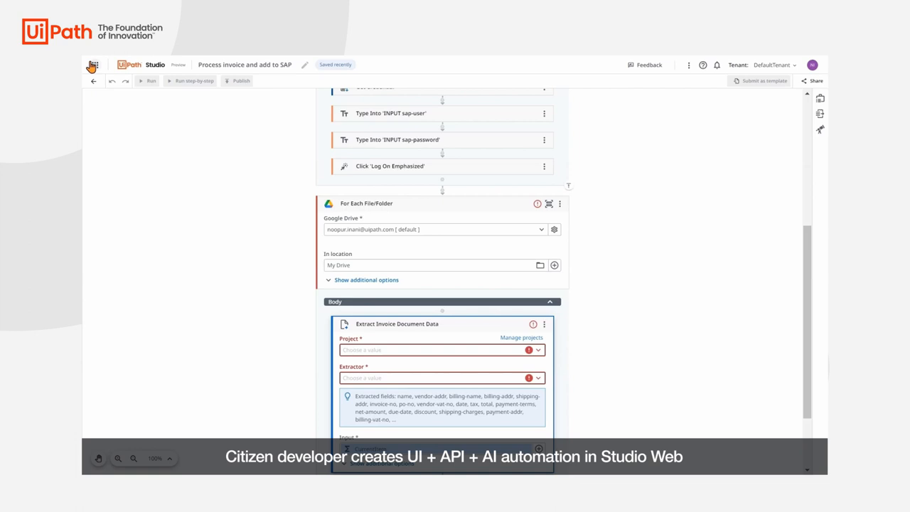
Open the app launcher listing the UiPath products.
left_click(93, 65)
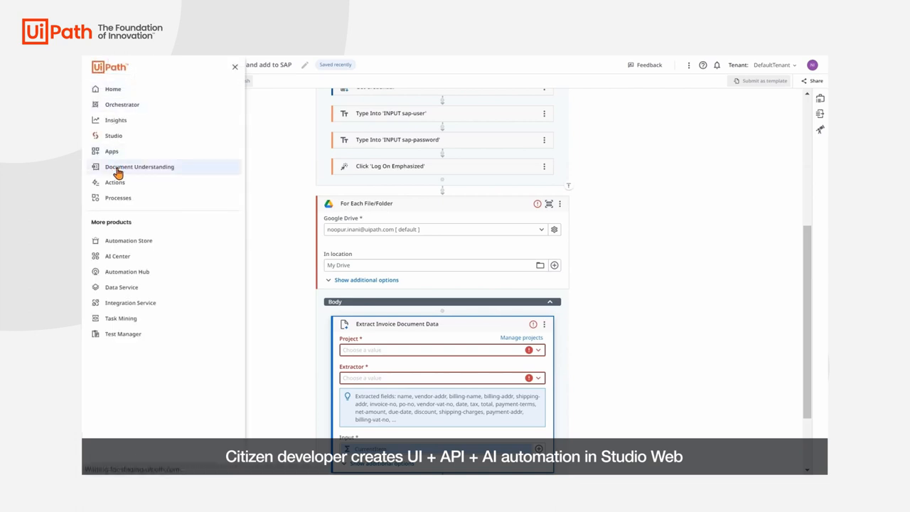
Open the Invoice Processing project's Invoice document type and browse its labelled invoices.
left_click(139, 166)
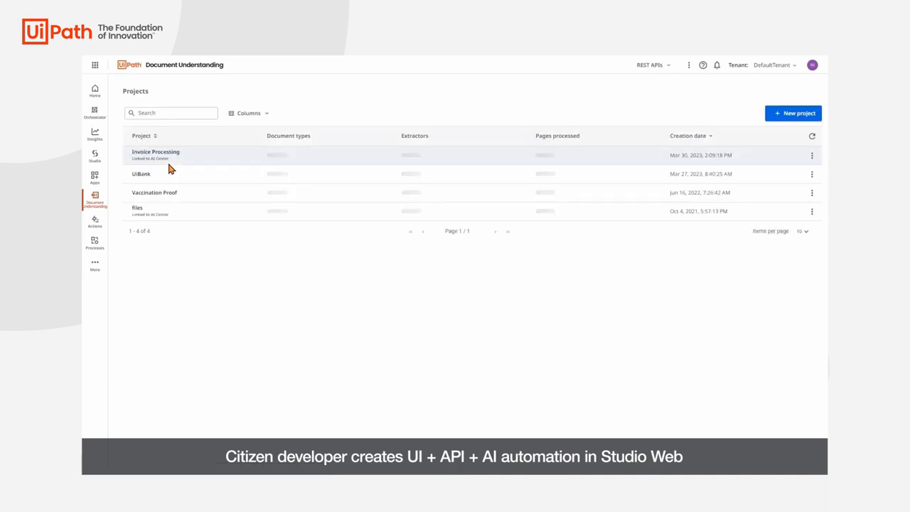
left_click(155, 155)
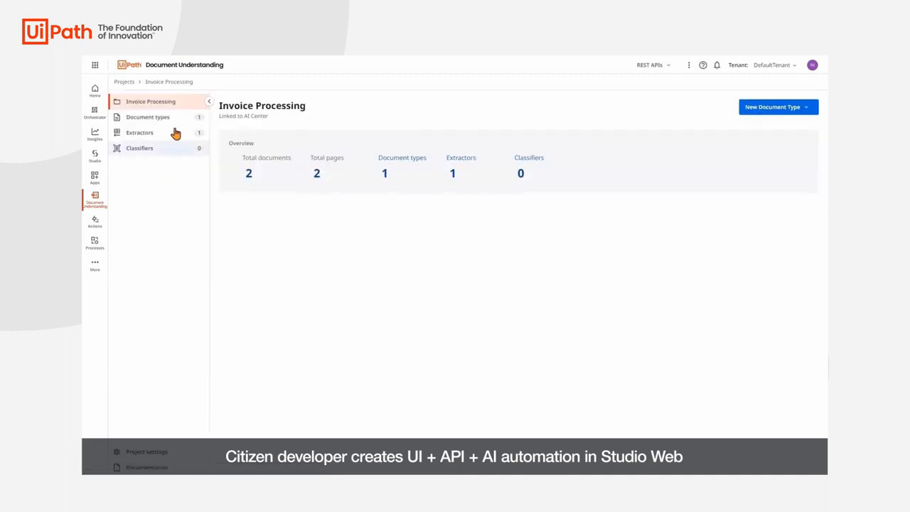
left_click(148, 116)
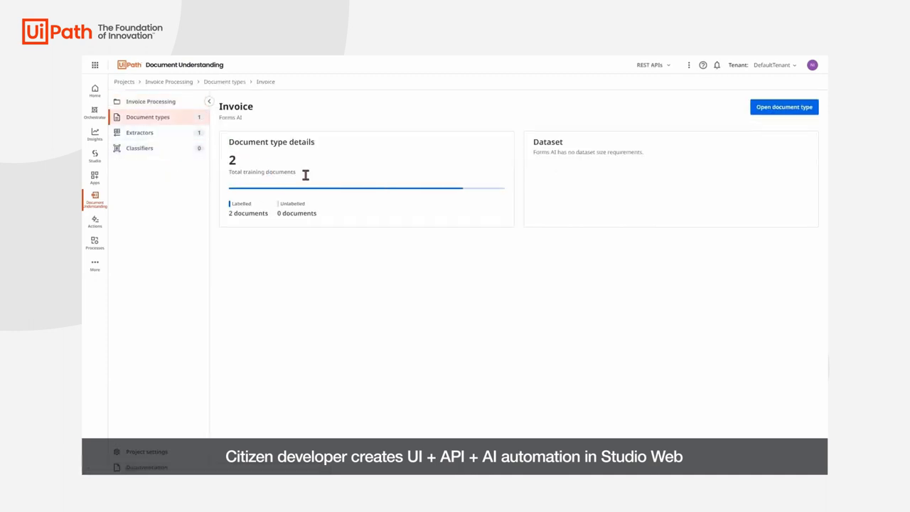
left_click(784, 107)
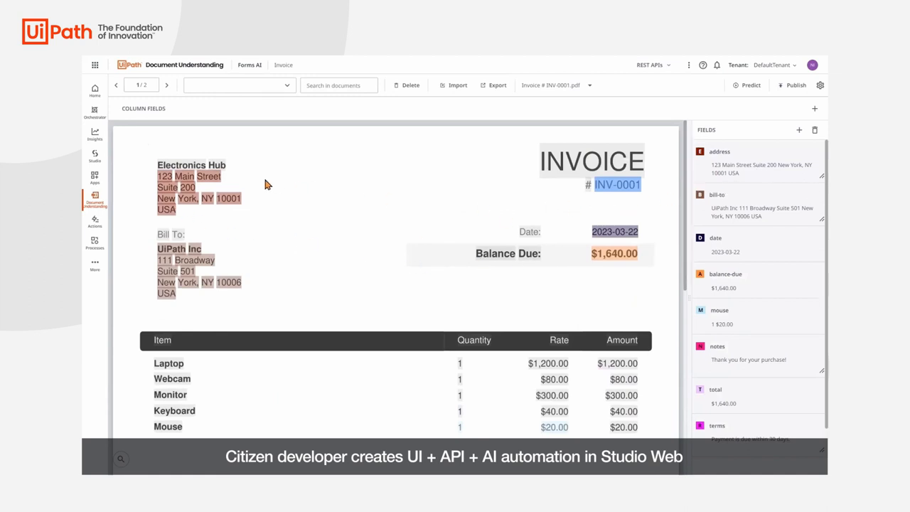
left_click(166, 85)
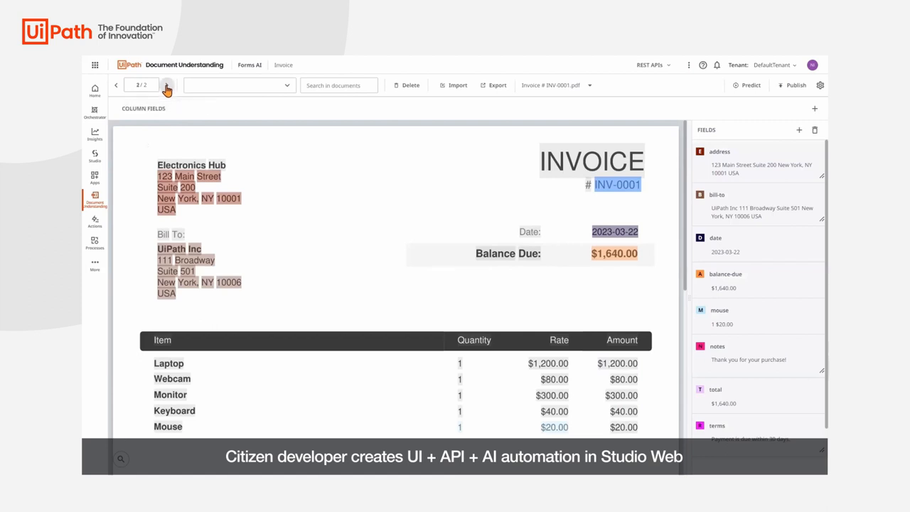
left_click(166, 85)
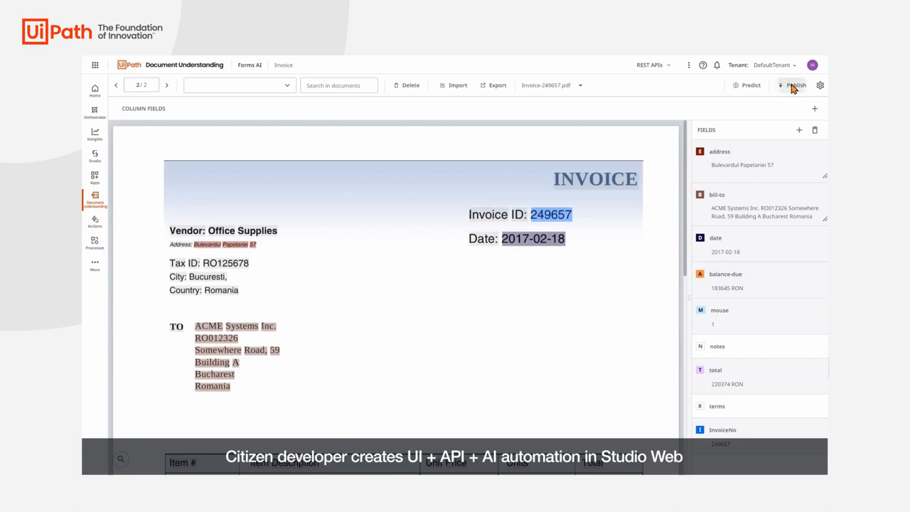
Publish the labelled invoices as a new forms extractor named Invoices.
left_click(795, 86)
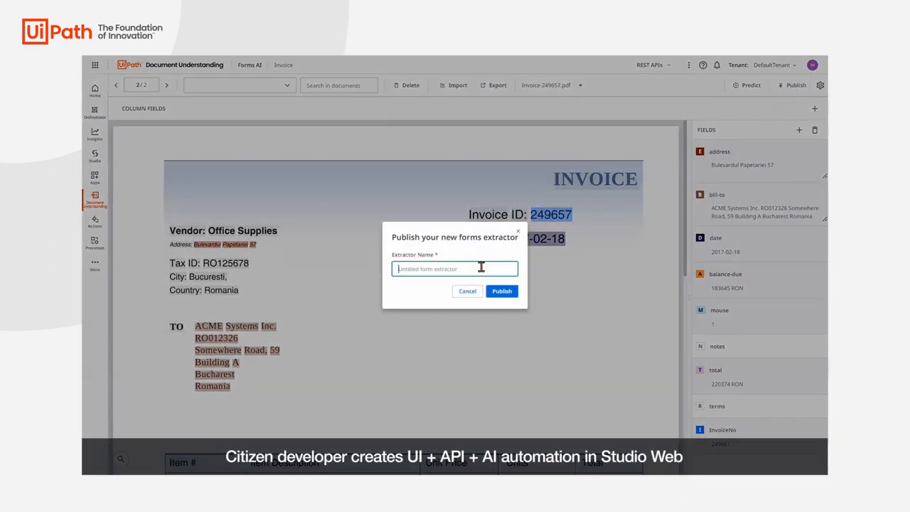
type("Invoices")
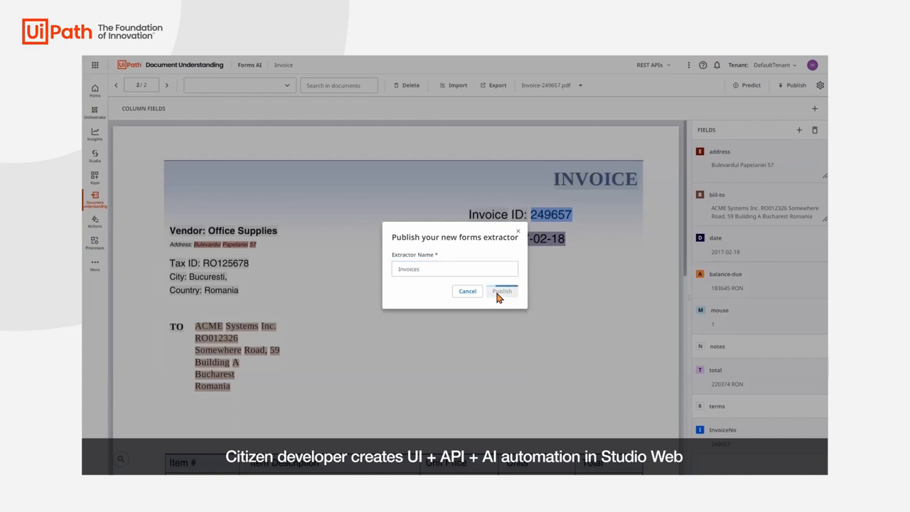
left_click(502, 291)
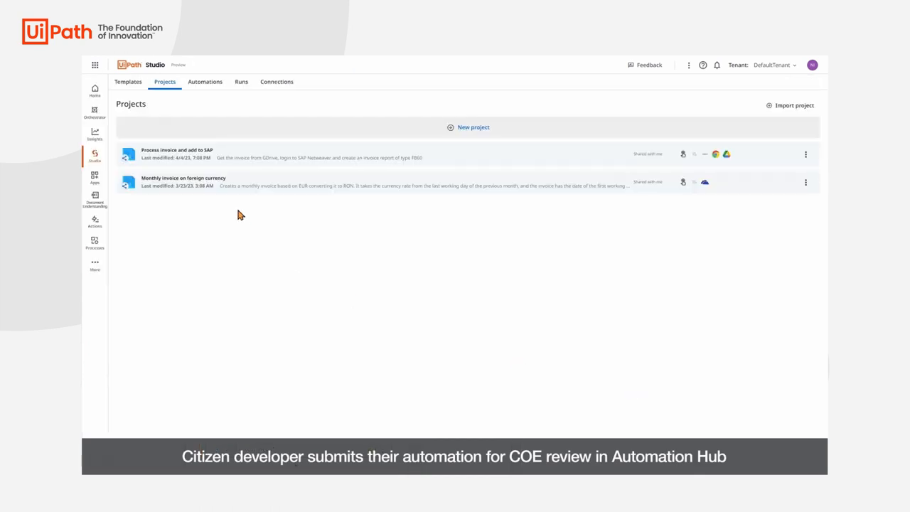
mouse_move(806, 154)
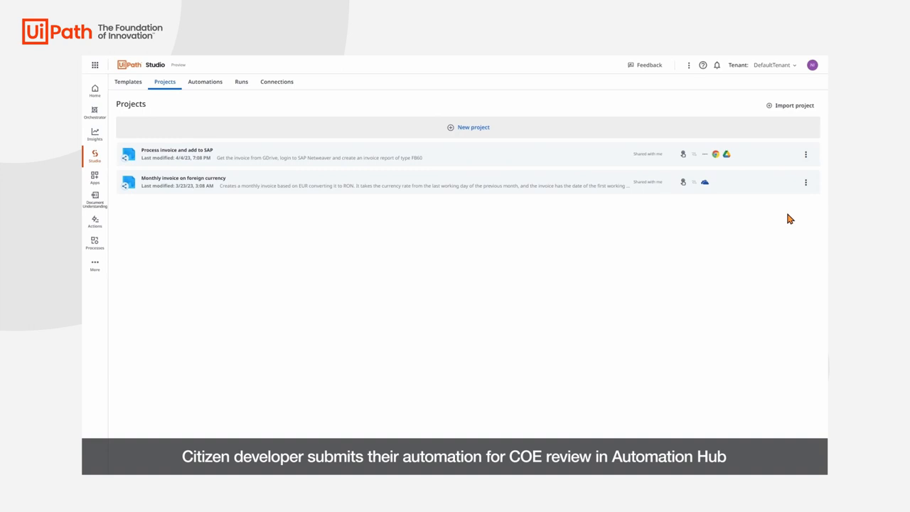
mouse_move(382, 270)
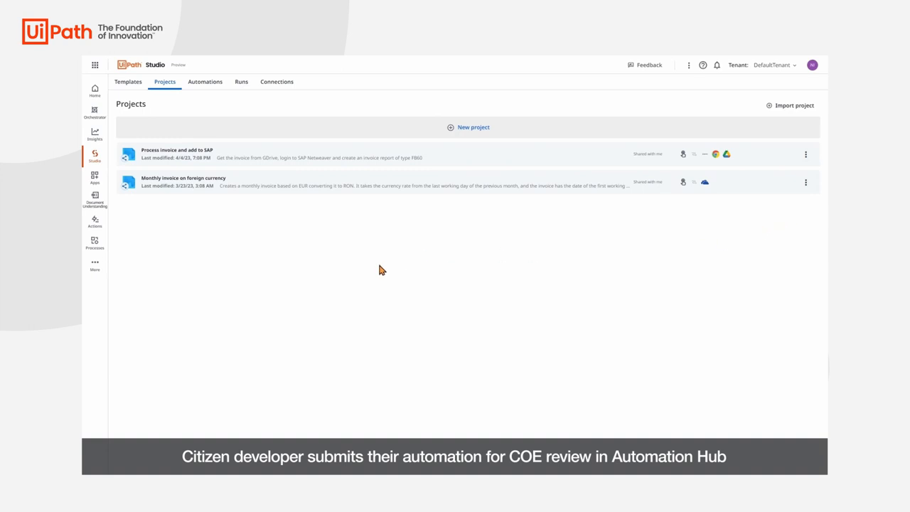
mouse_move(378, 272)
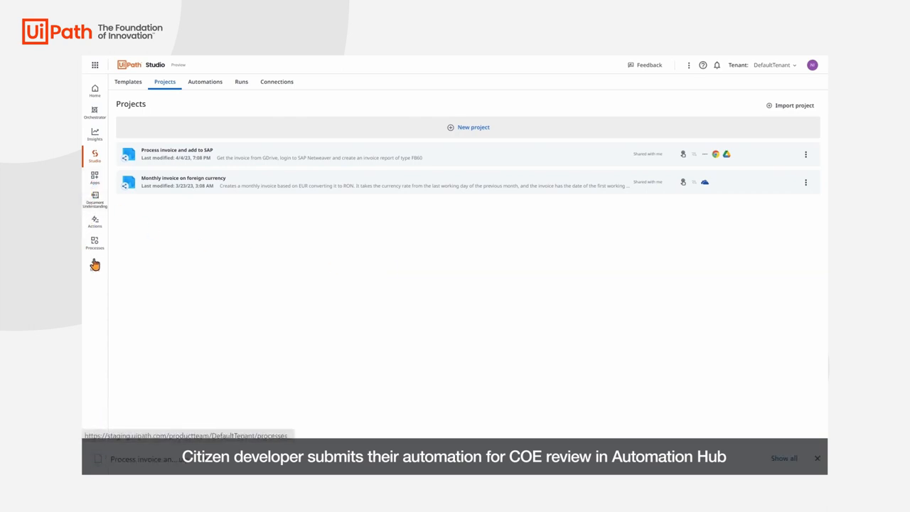
Switch to Automation Hub through the More products menu.
left_click(94, 263)
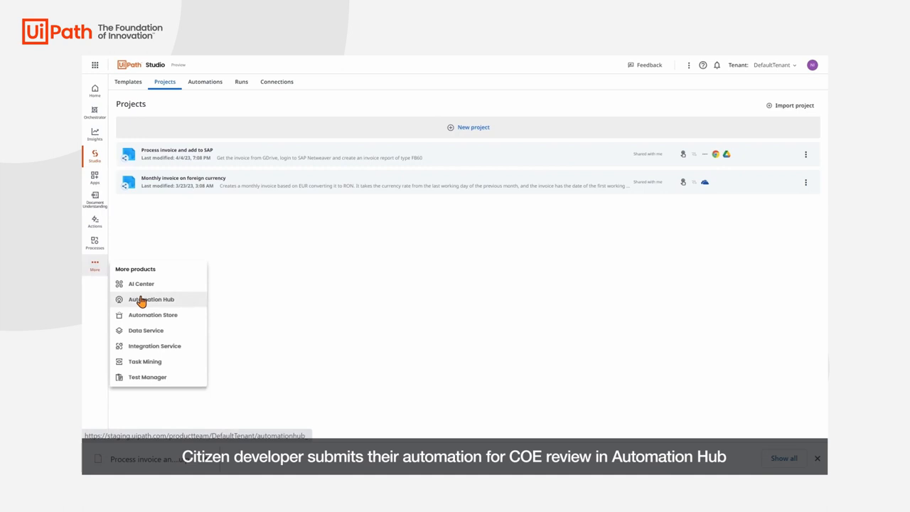
mouse_move(151, 298)
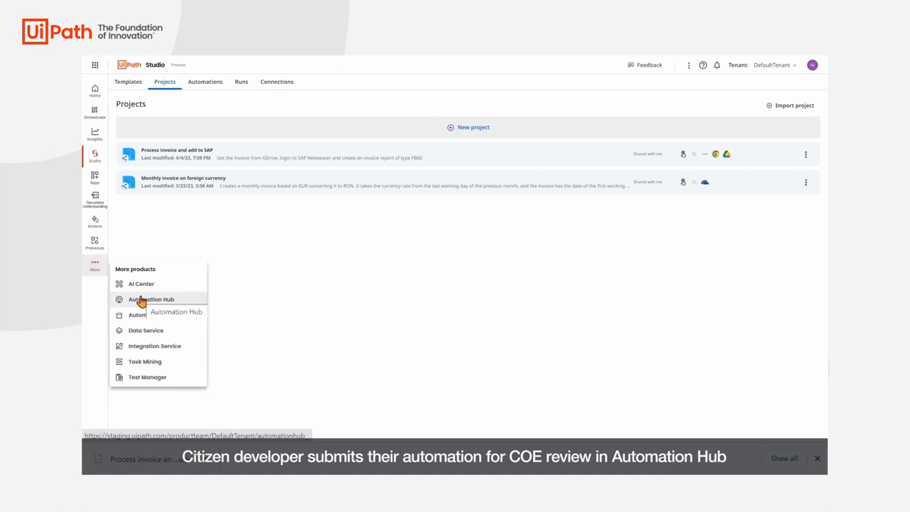
left_click(151, 299)
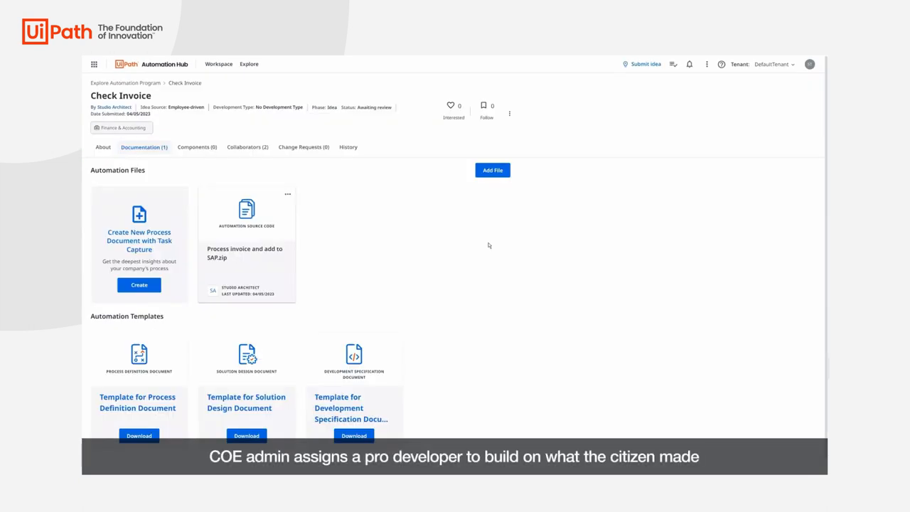
mouse_move(463, 276)
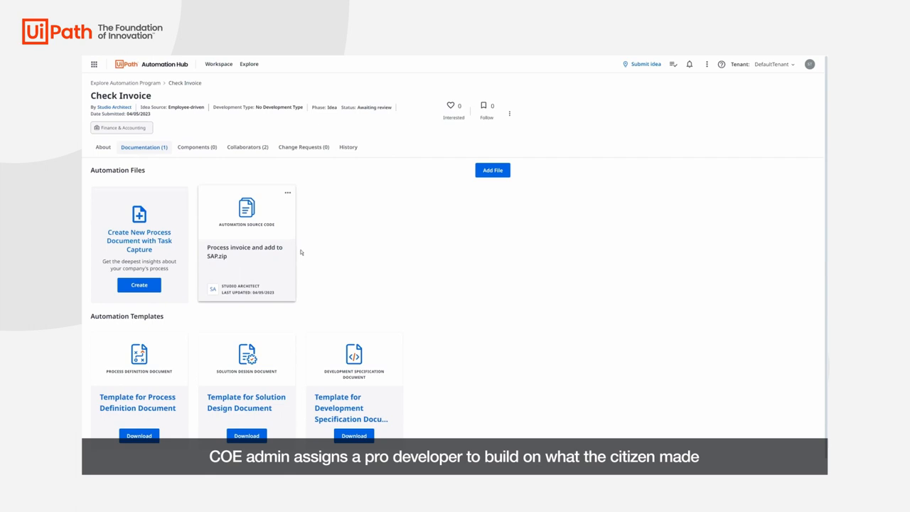
Switch to Studio Web and share the invoice-to-SAP project with colleague 'mircea'.
left_click(94, 64)
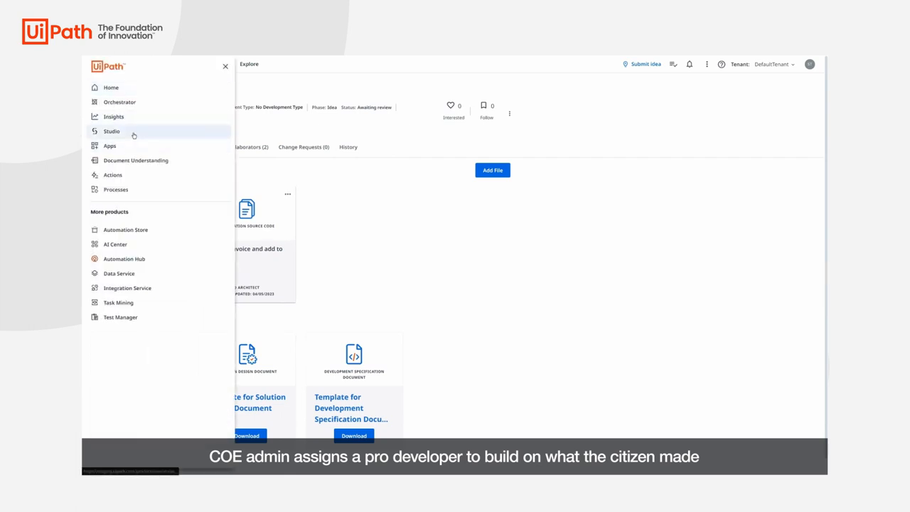
left_click(111, 130)
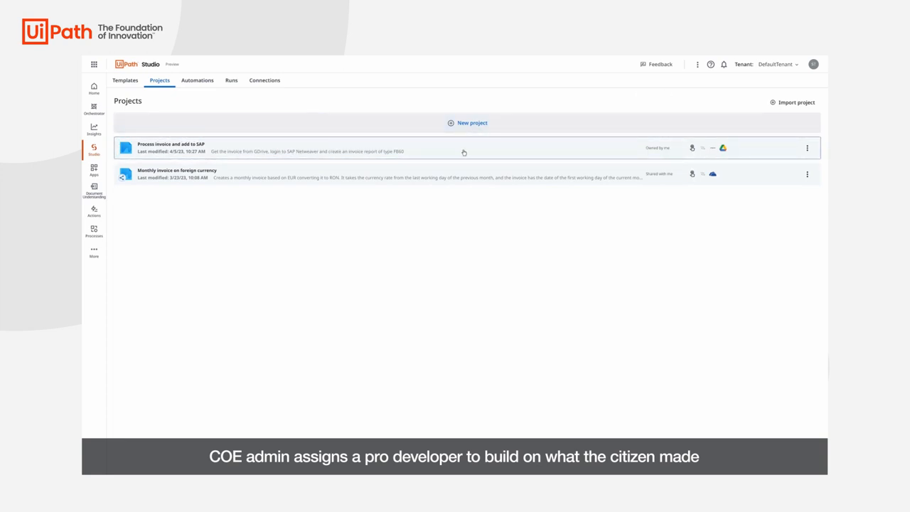
mouse_move(801, 154)
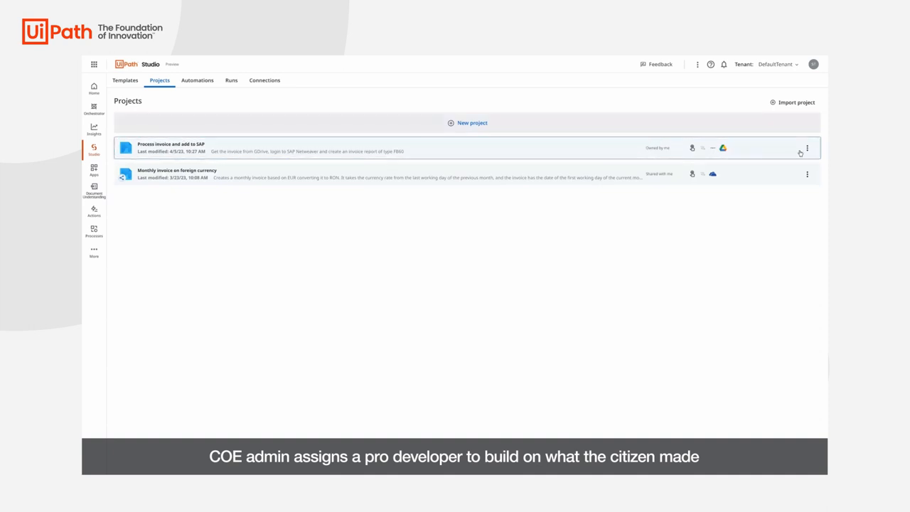
left_click(807, 148)
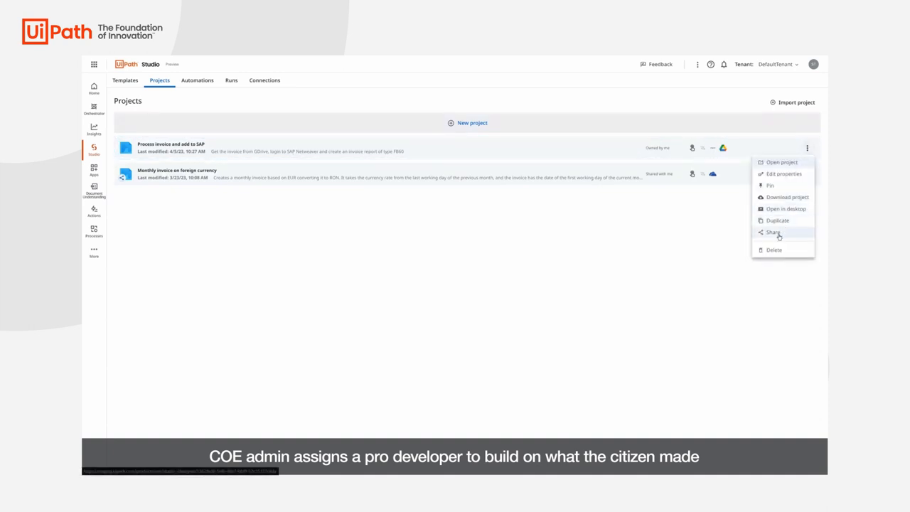
left_click(774, 232)
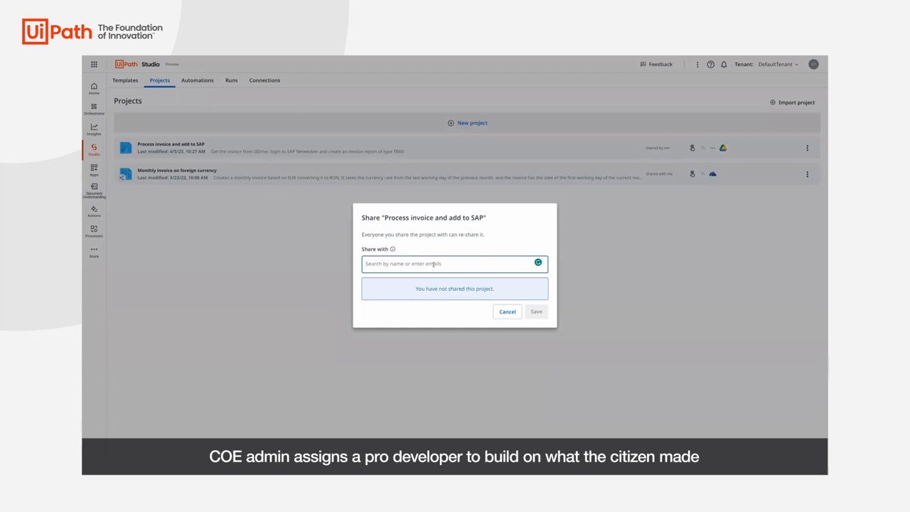
type("mircea")
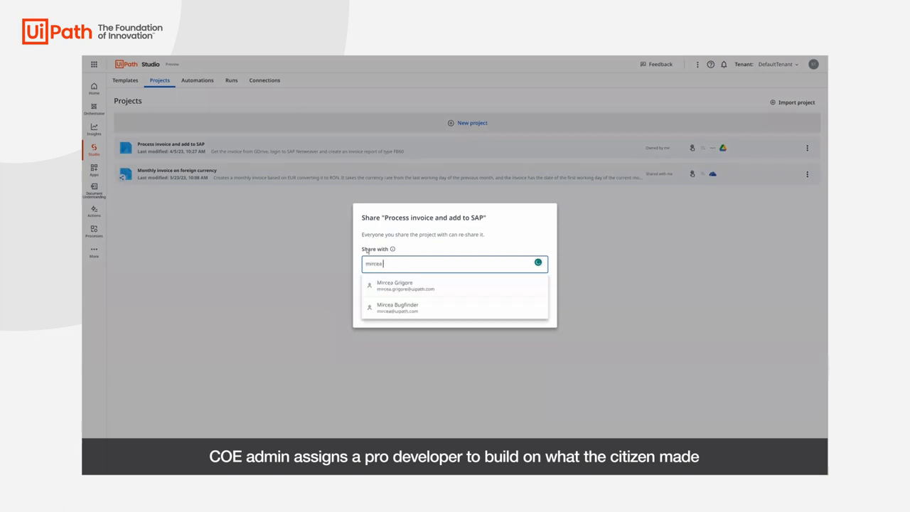
left_click(406, 285)
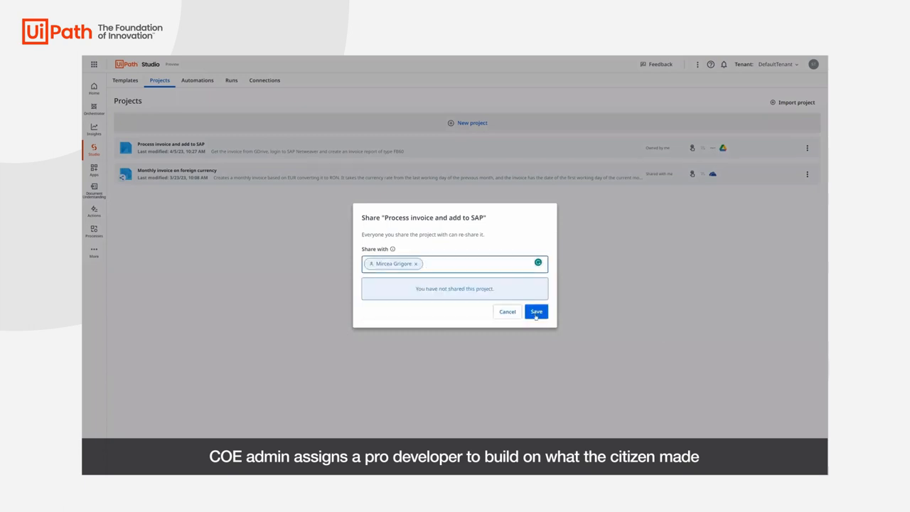
left_click(536, 311)
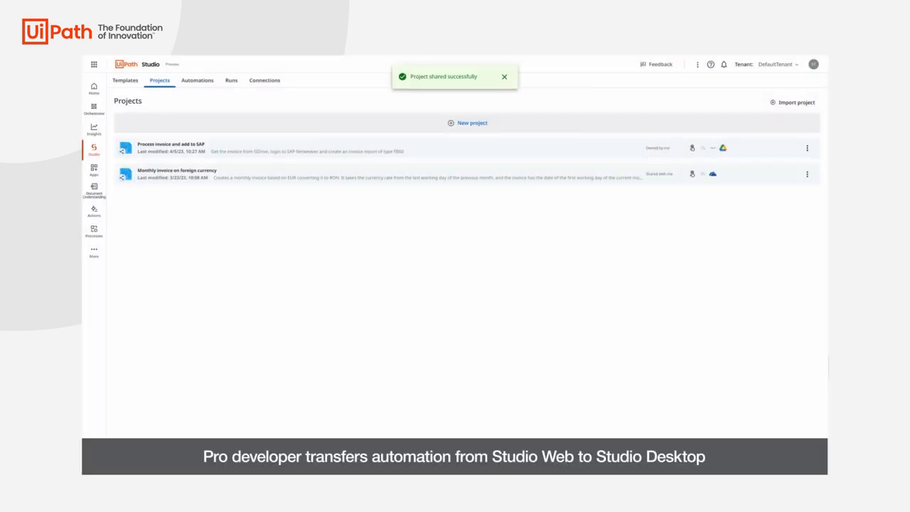
Open the shared 'Process invoice and add to SAP' project in desktop Studio.
left_click(813, 64)
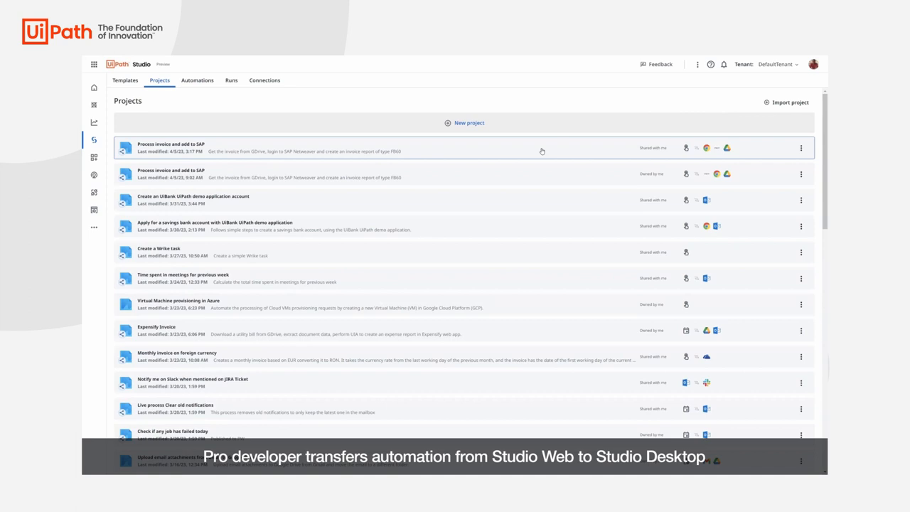
left_click(802, 148)
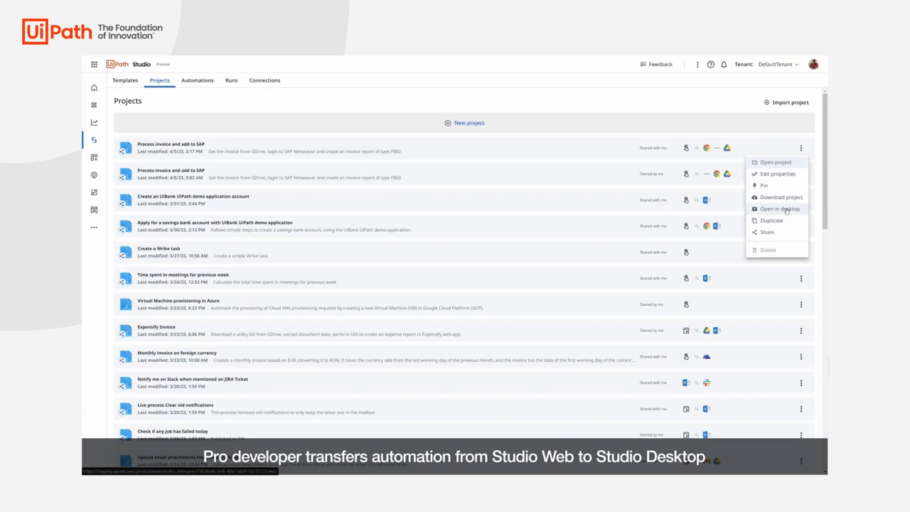
left_click(779, 208)
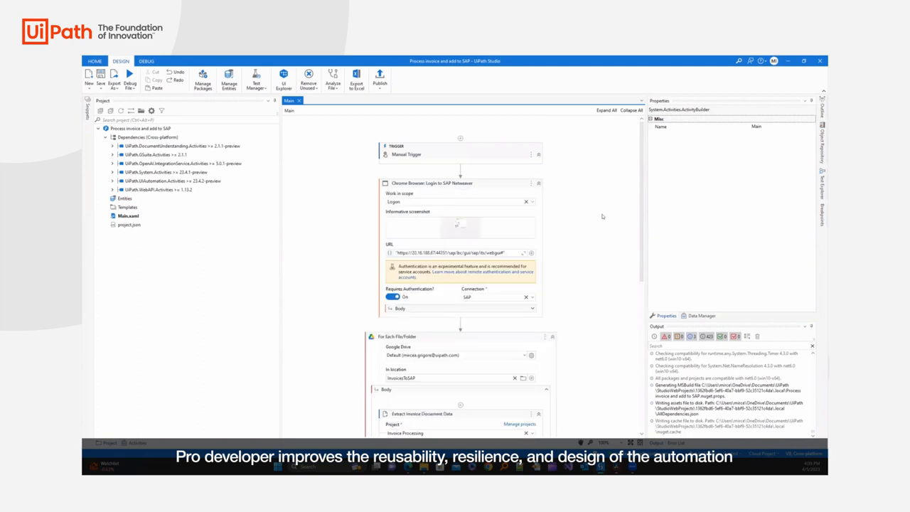
Extract the Login to SAP Netweaver activity into a new workflow named LoginToSAP.
left_click(539, 183)
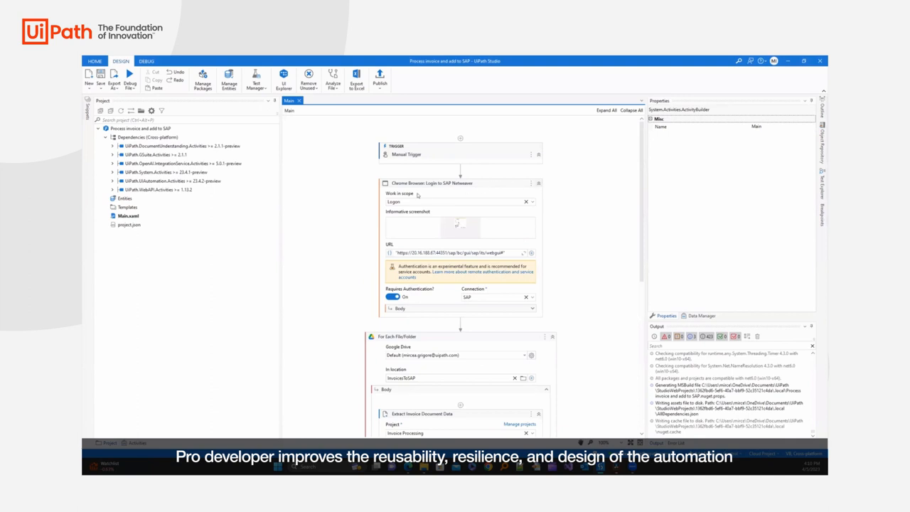
mouse_move(507, 195)
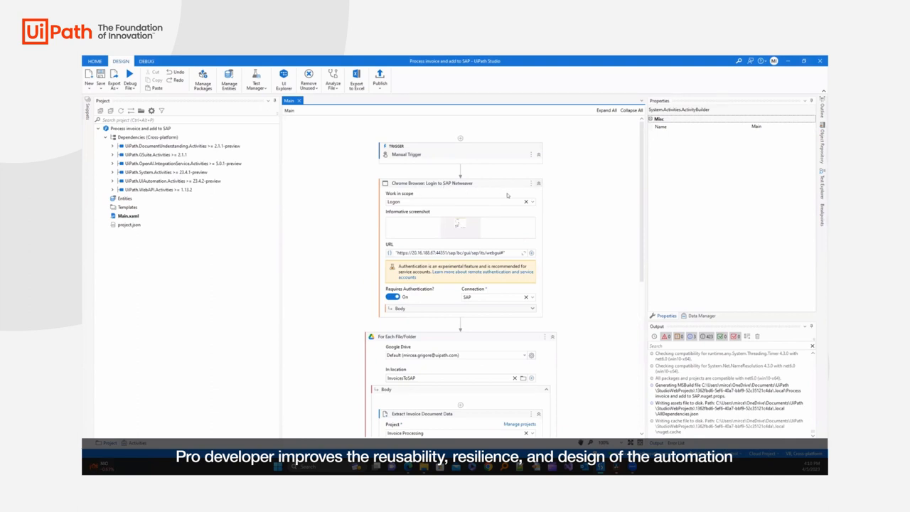
scroll("down", 3)
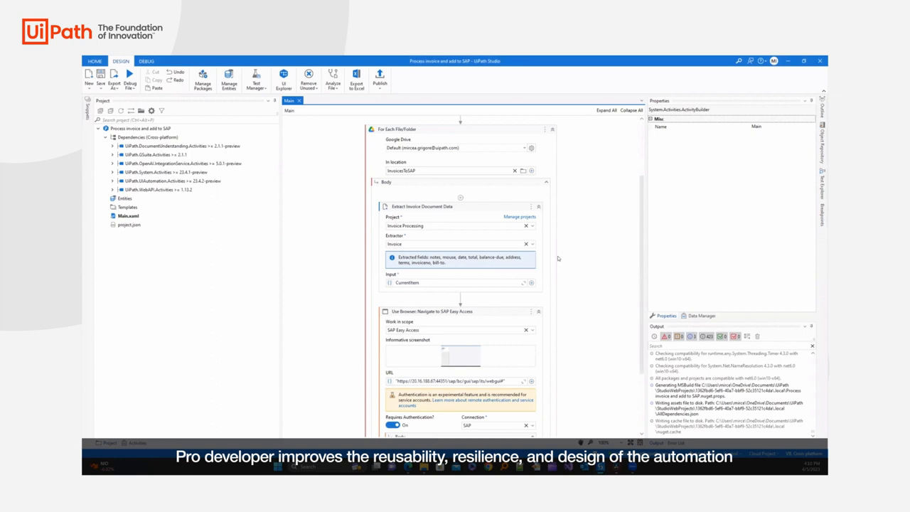
scroll("down", 3)
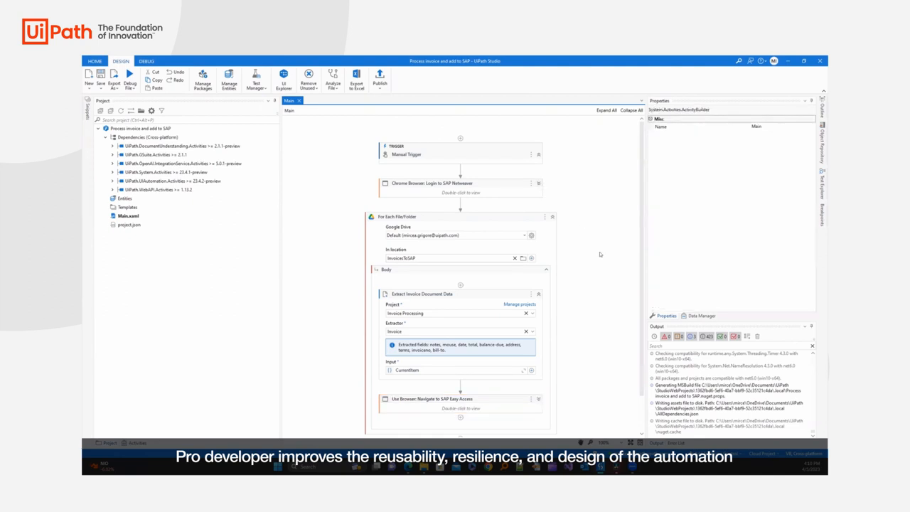
mouse_move(499, 189)
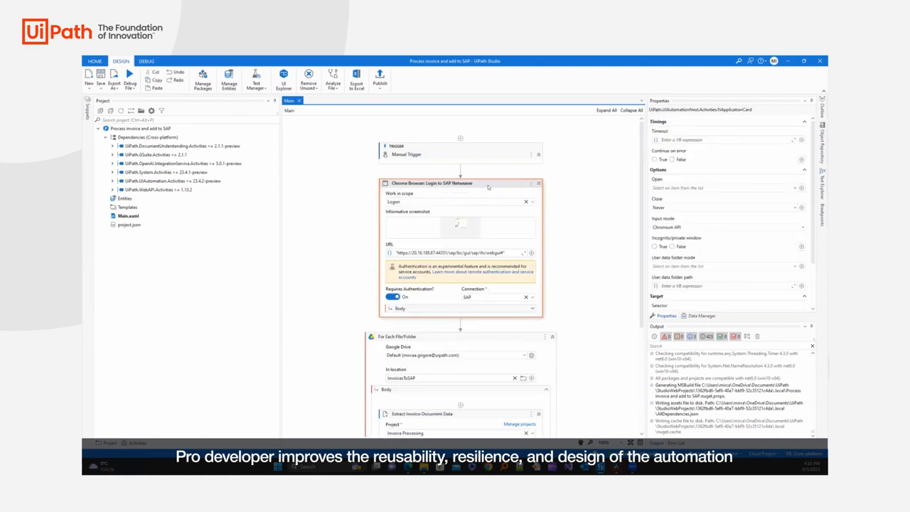
right_click(461, 184)
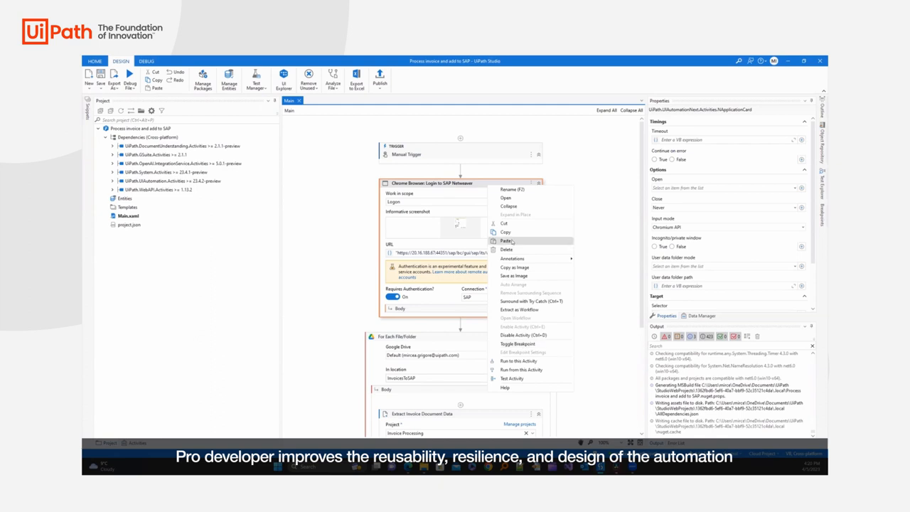
left_click(520, 310)
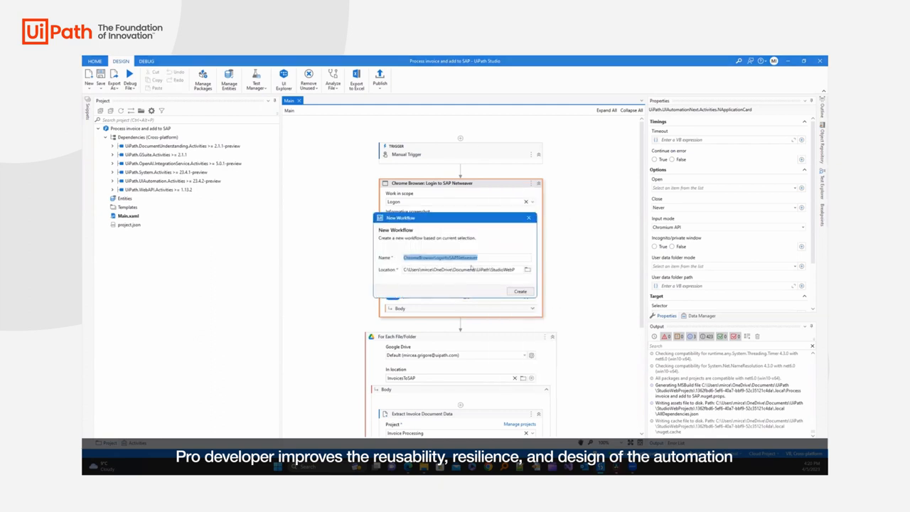
type("LoginToSAP")
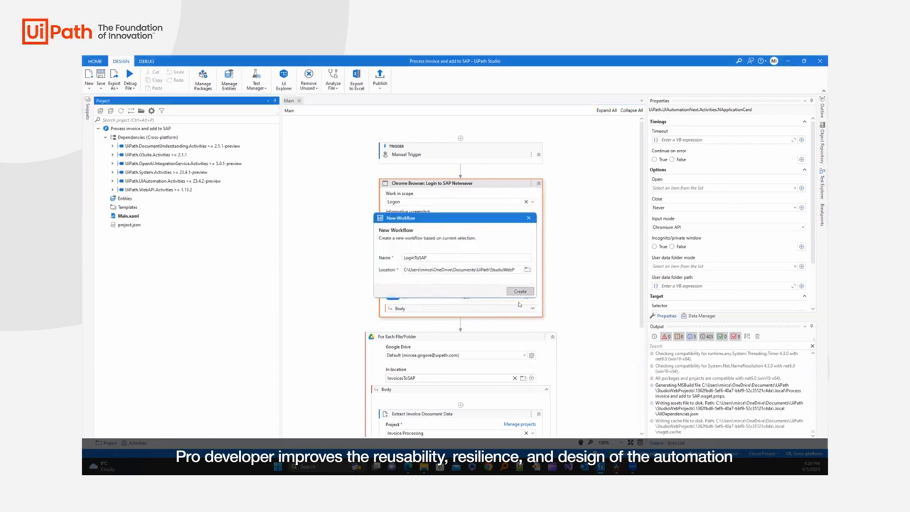
left_click(520, 291)
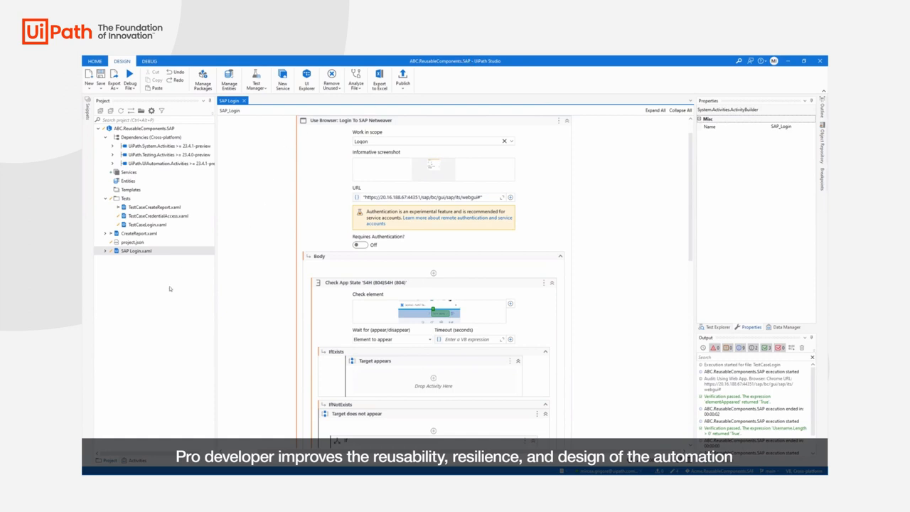
mouse_move(129, 254)
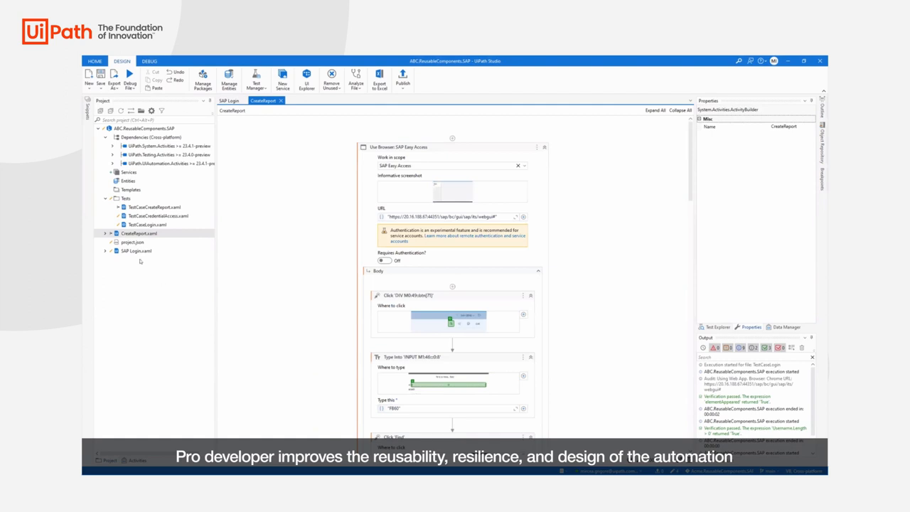
left_click(229, 101)
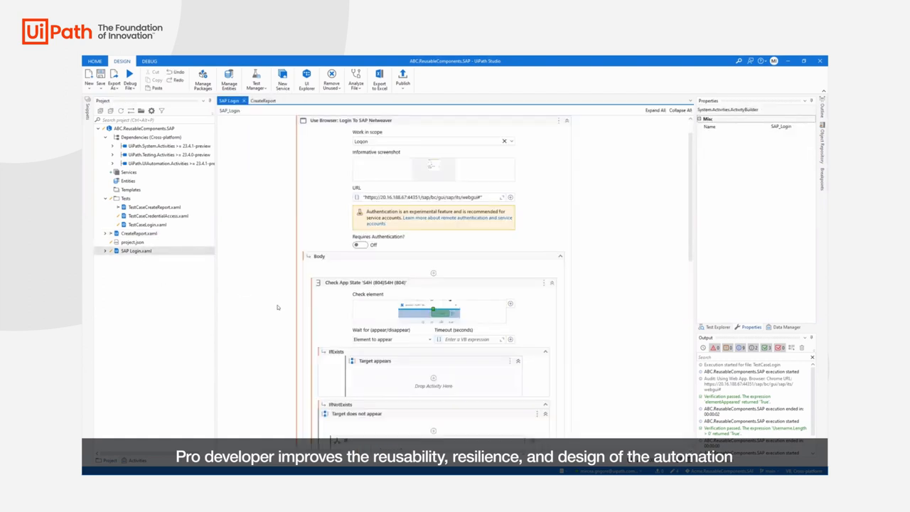
left_click(342, 120)
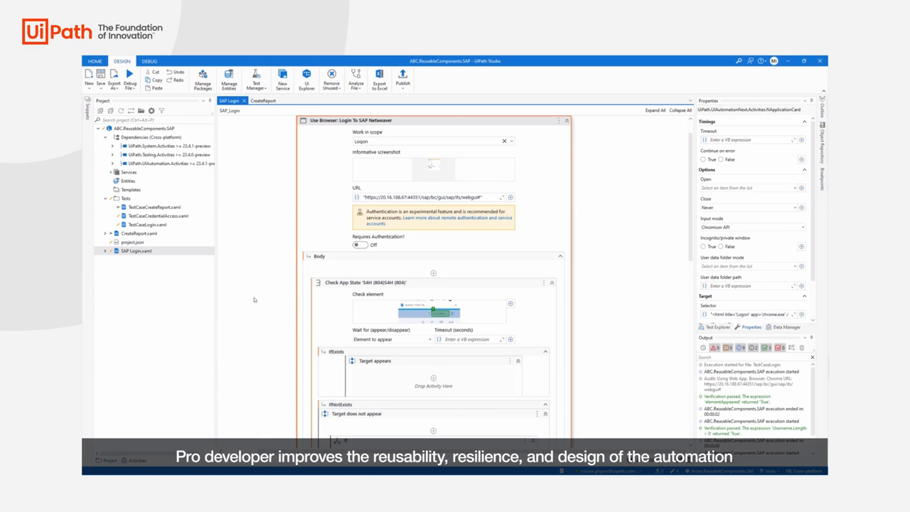
mouse_move(256, 298)
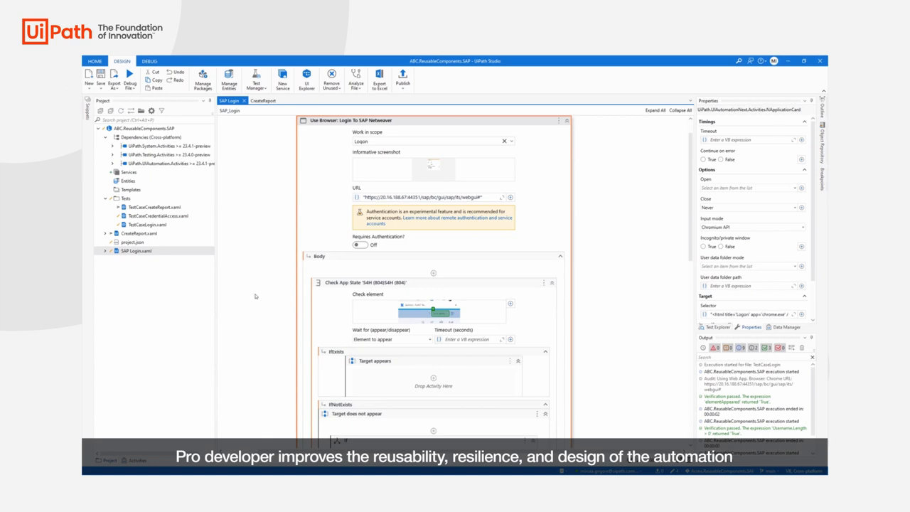
mouse_move(136, 251)
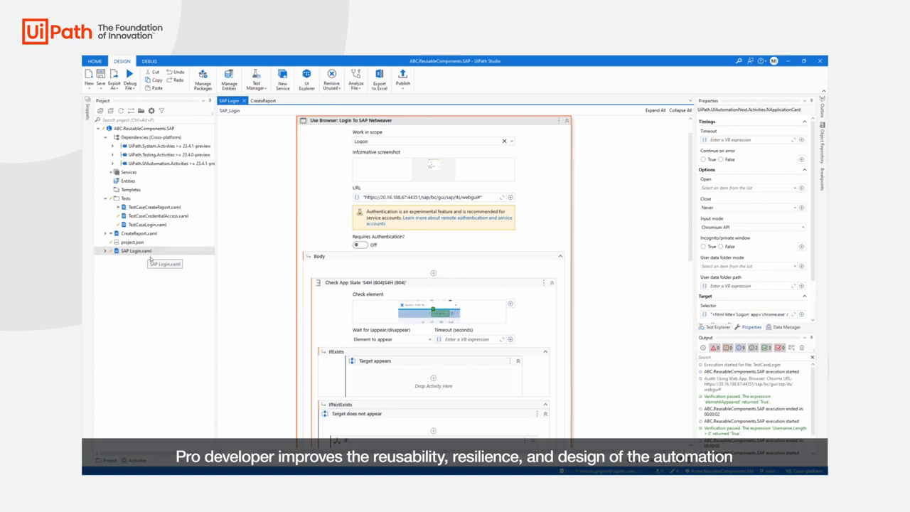
mouse_move(135, 282)
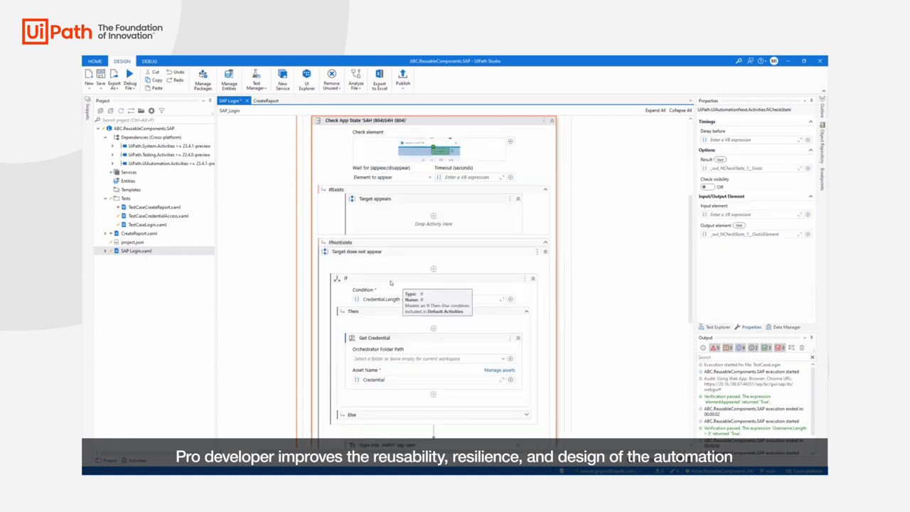
scroll("down", 3)
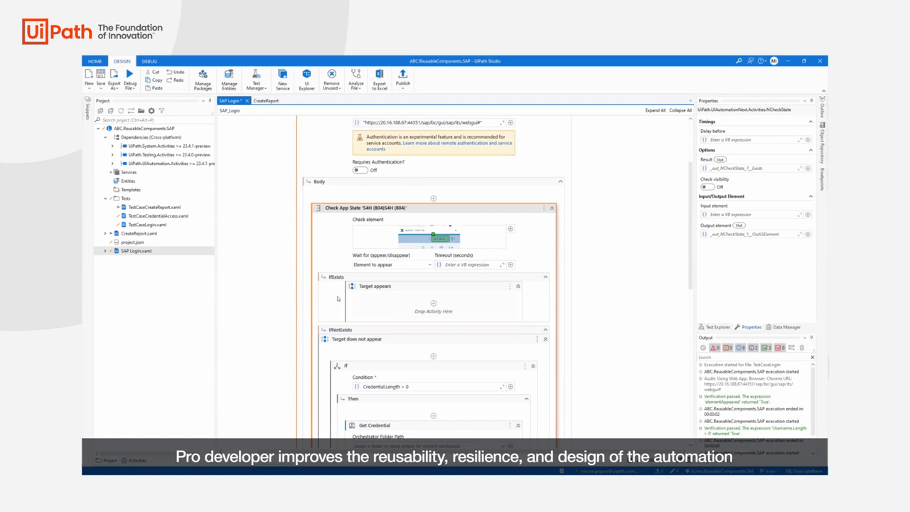
mouse_move(463, 250)
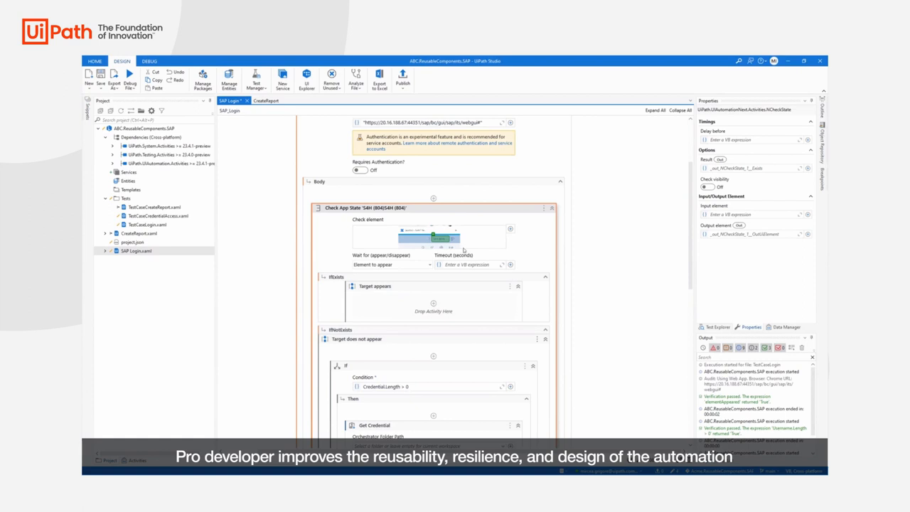
mouse_move(546, 268)
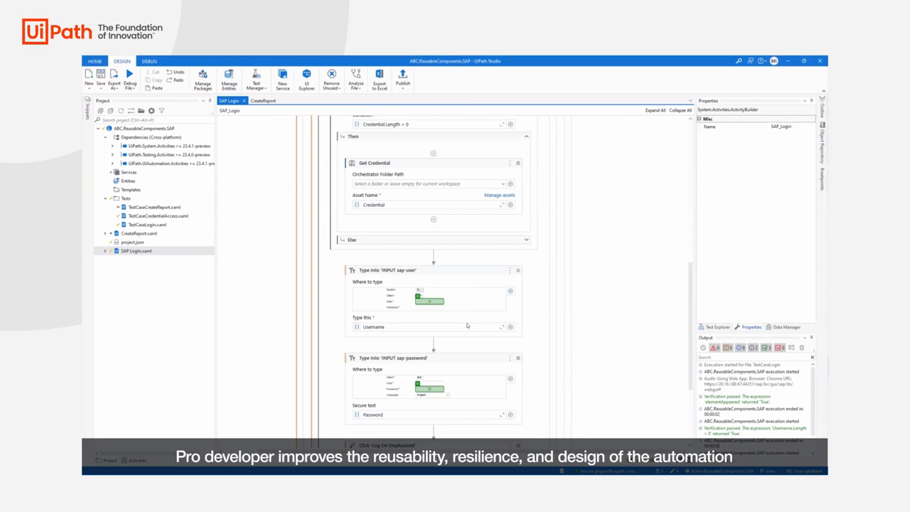
mouse_move(432, 270)
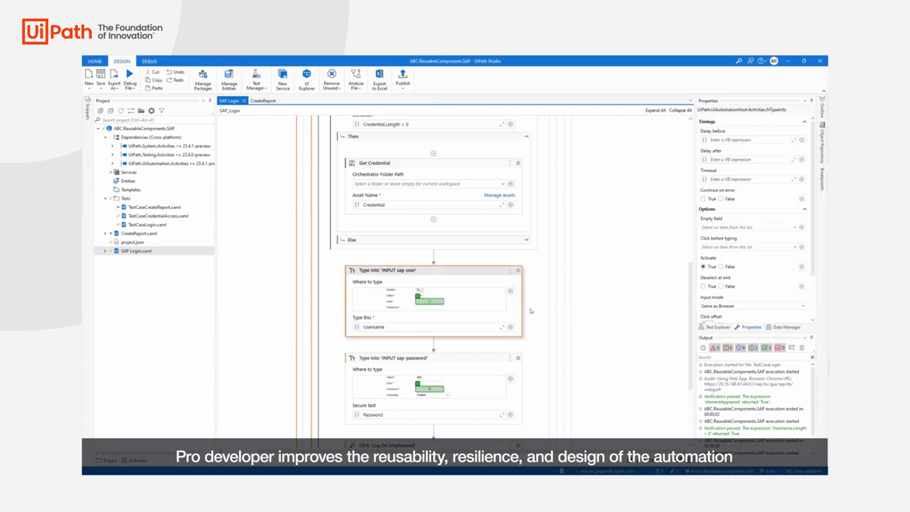
Select the Type Into 'INPUT sap-user' step and bring up its target options.
left_click(510, 292)
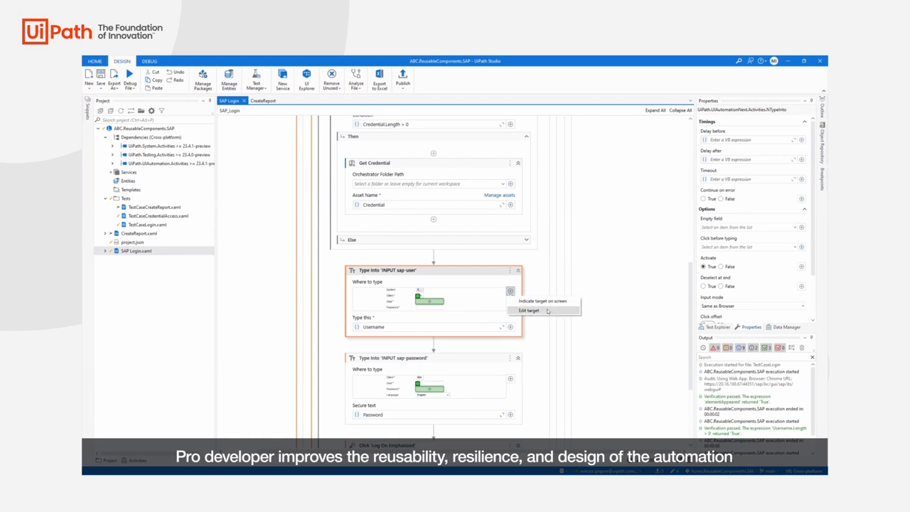
left_click(528, 311)
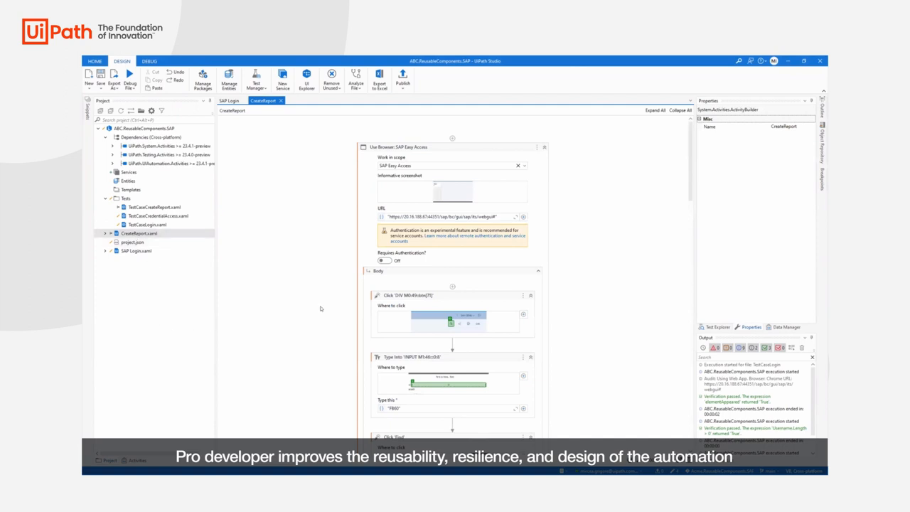
mouse_move(579, 294)
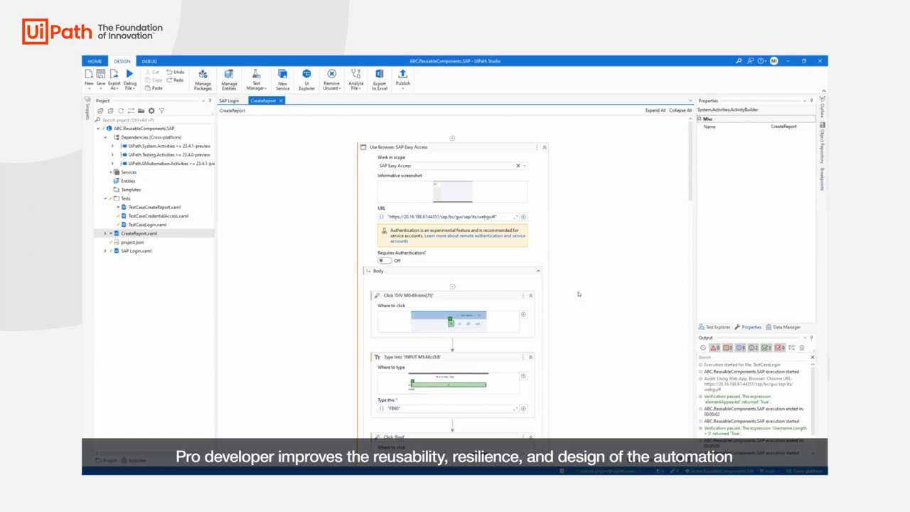
Scroll through CreateReport's vendor, date, amount, currency, reference, description, G/L and Debit steps.
scroll("down", 3)
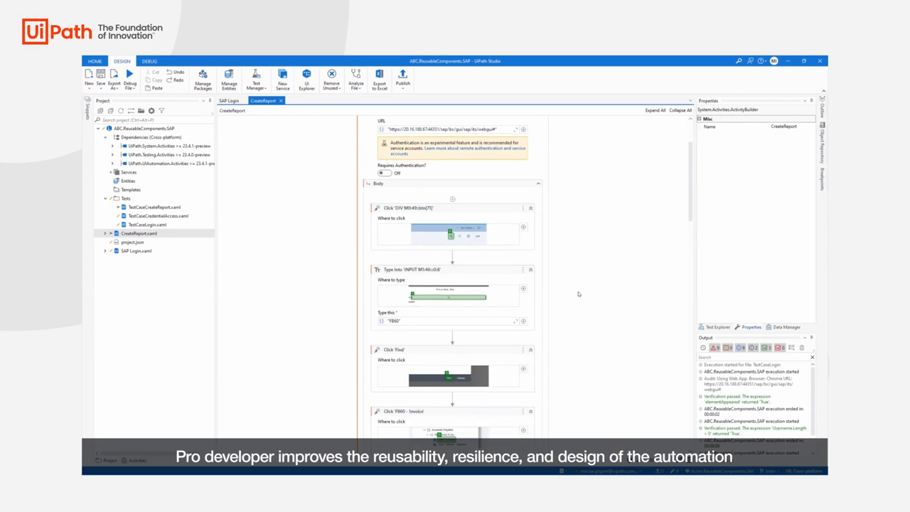
scroll("down", 3)
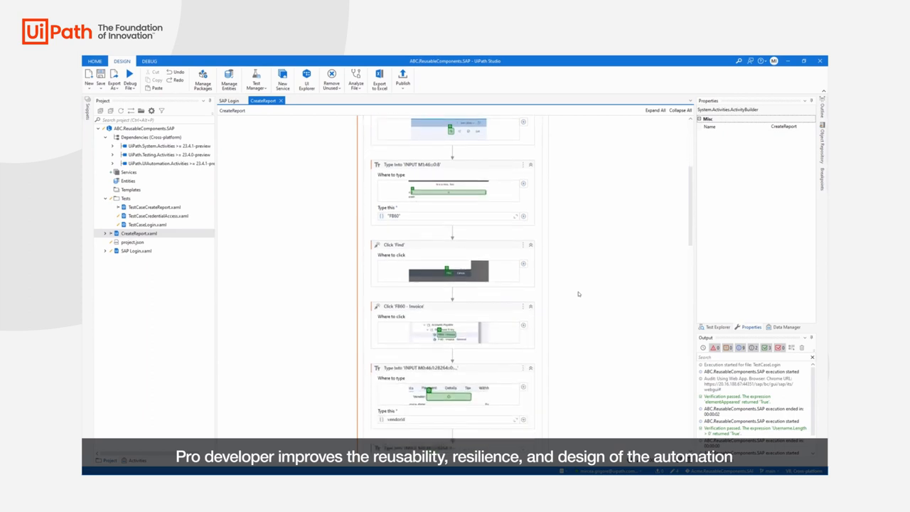
scroll("down", 3)
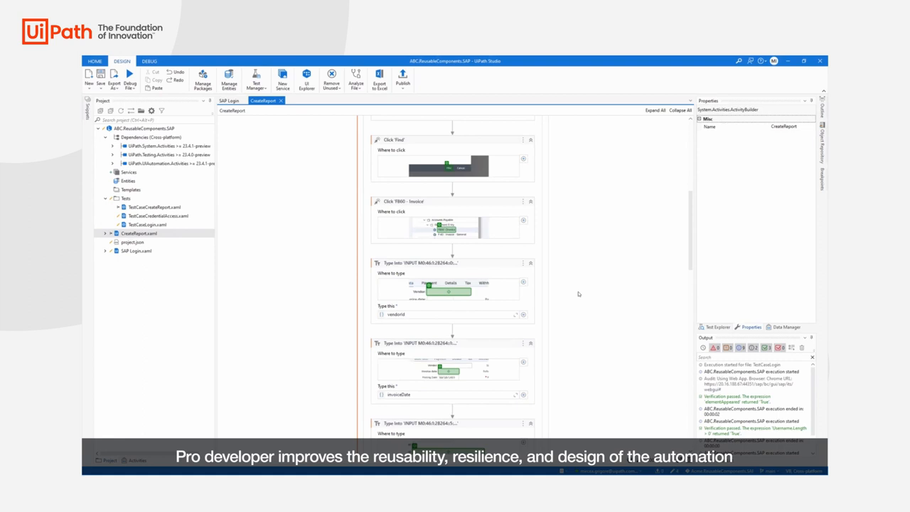
scroll("down", 3)
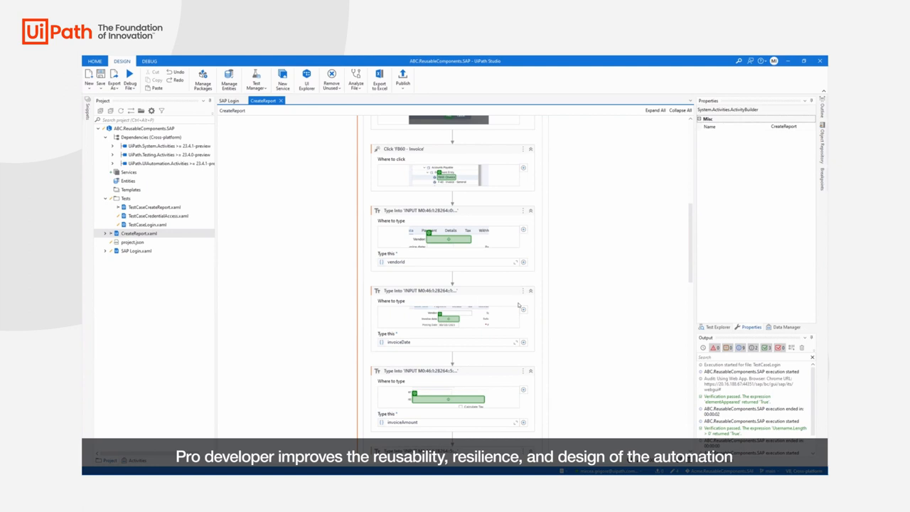
scroll("down", 3)
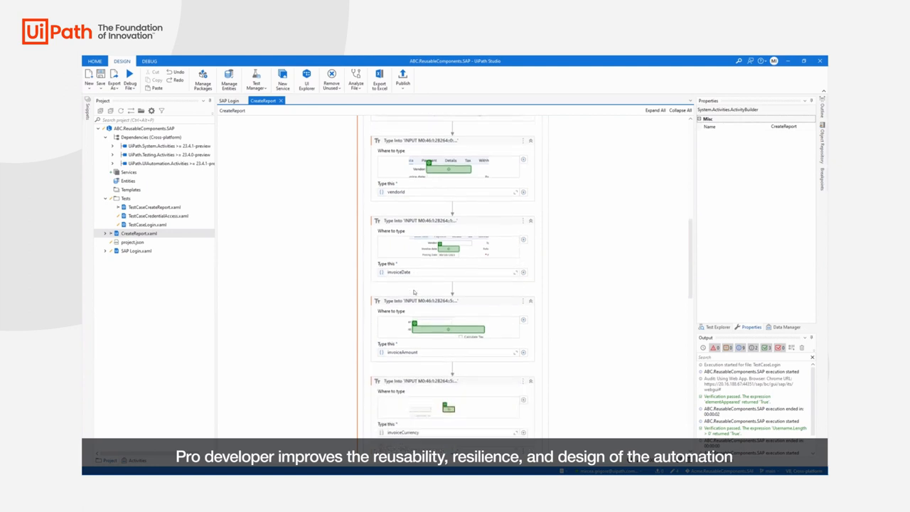
scroll("down", 3)
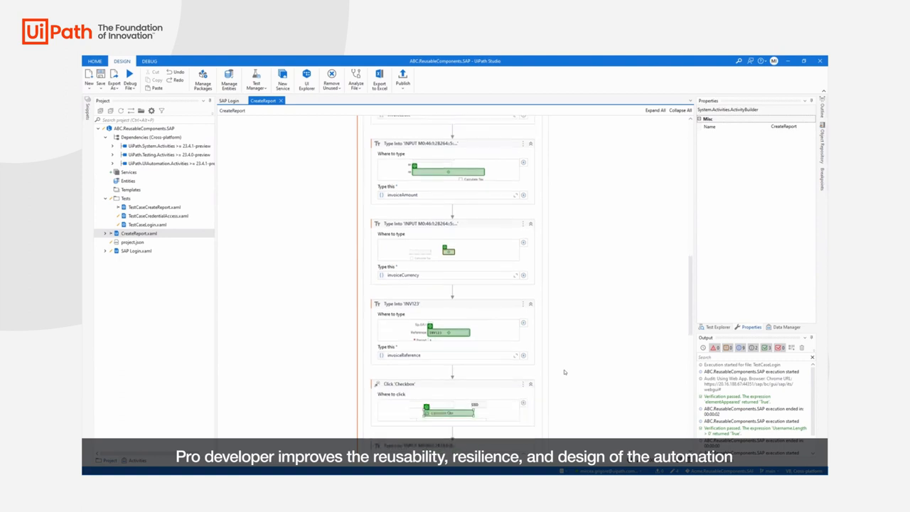
scroll("down", 3)
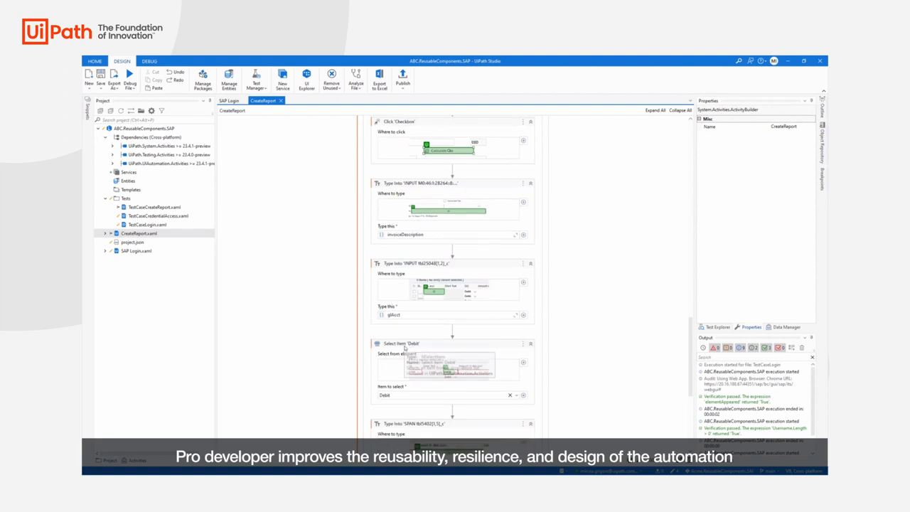
scroll("down", 3)
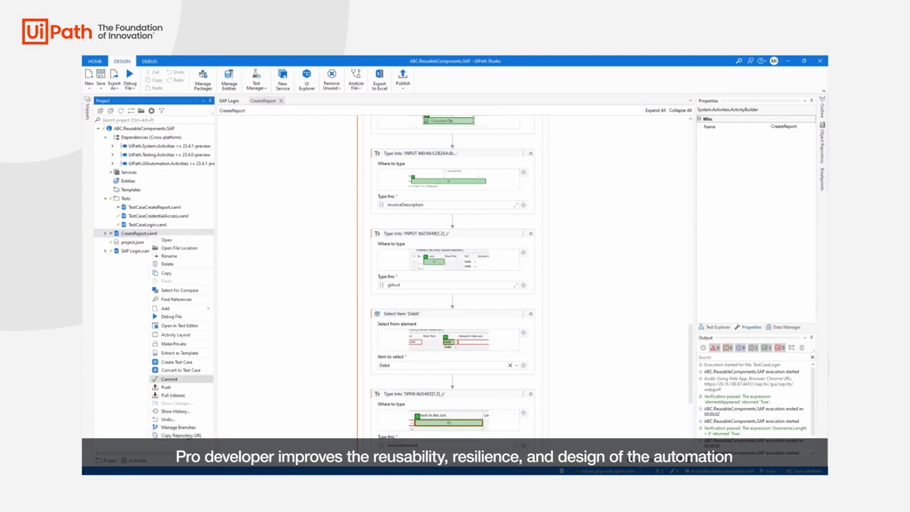
mouse_move(175, 334)
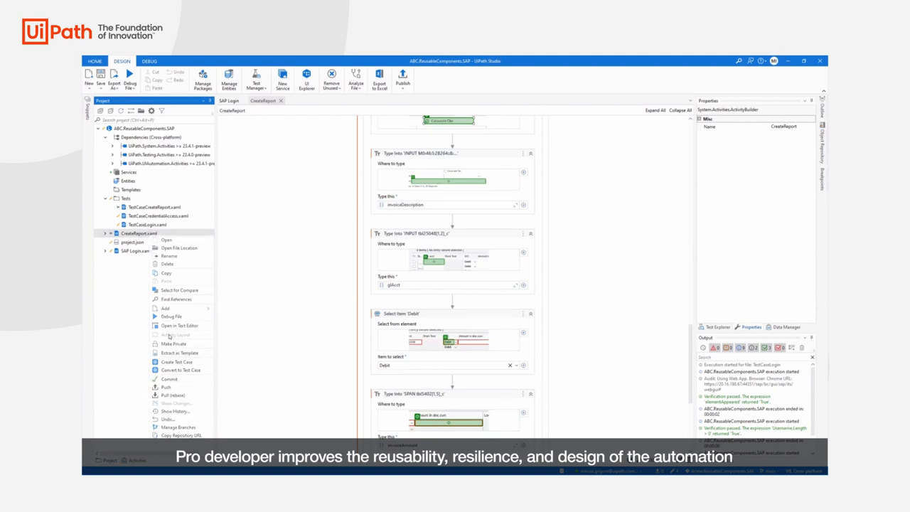
left_click(175, 334)
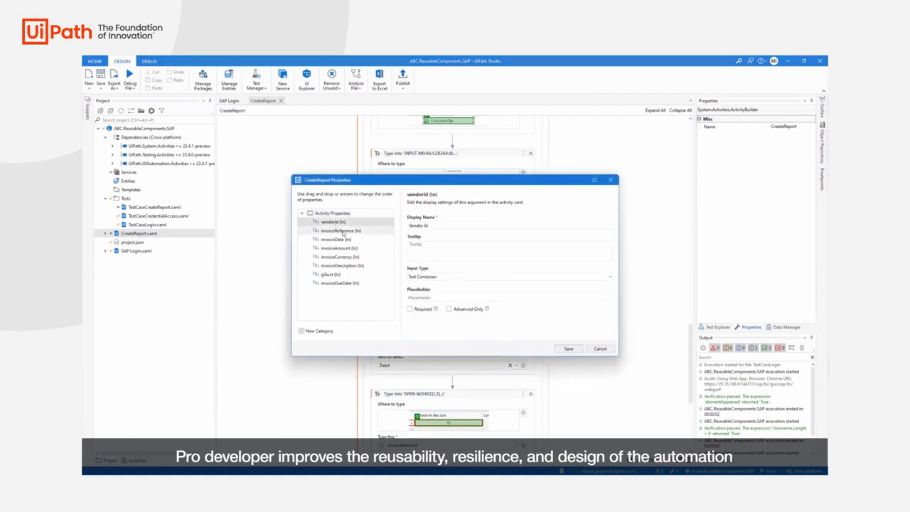
left_click(340, 240)
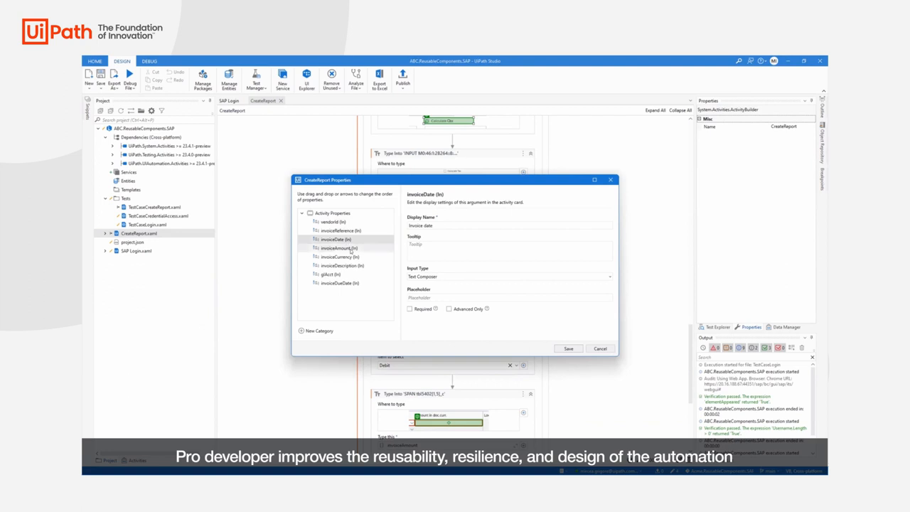
left_click(340, 256)
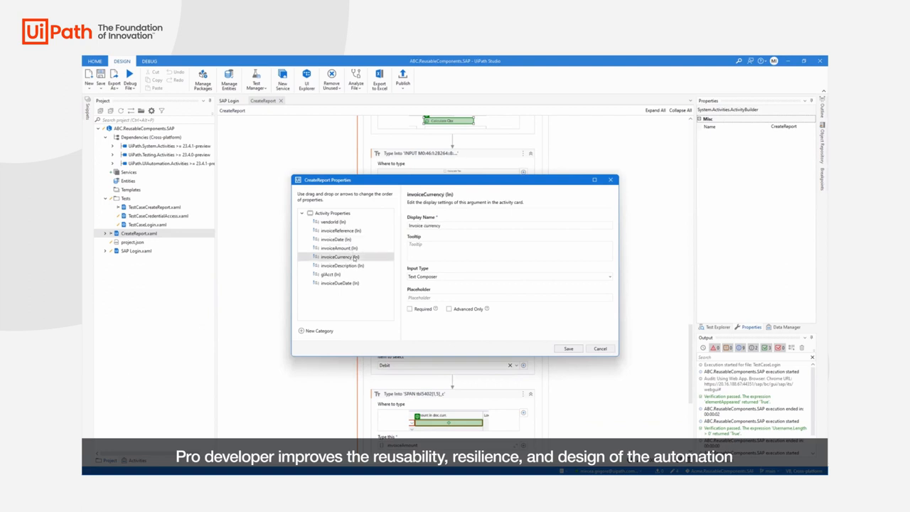
left_click(600, 348)
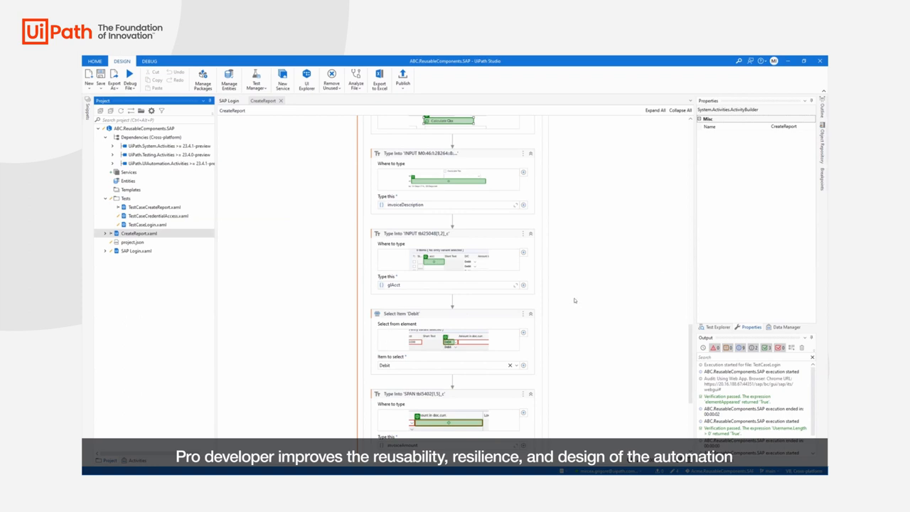
mouse_move(258, 301)
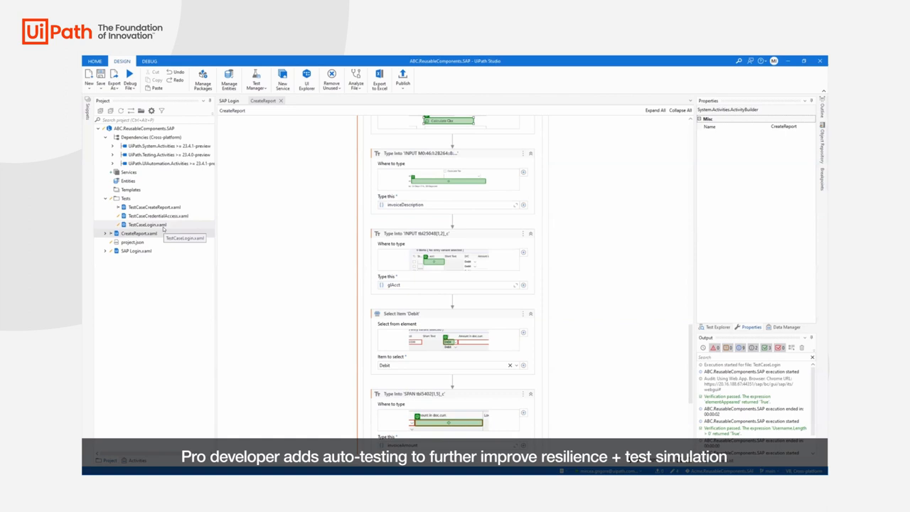
mouse_move(163, 227)
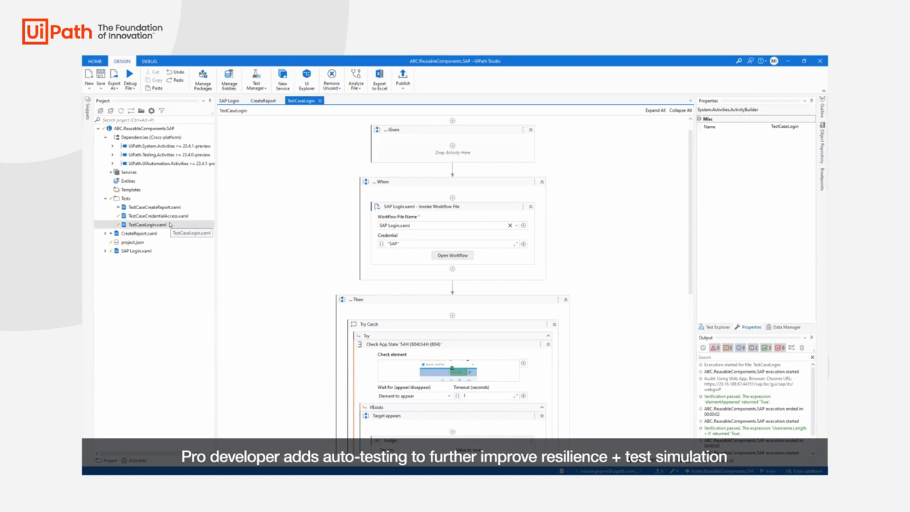
mouse_move(276, 301)
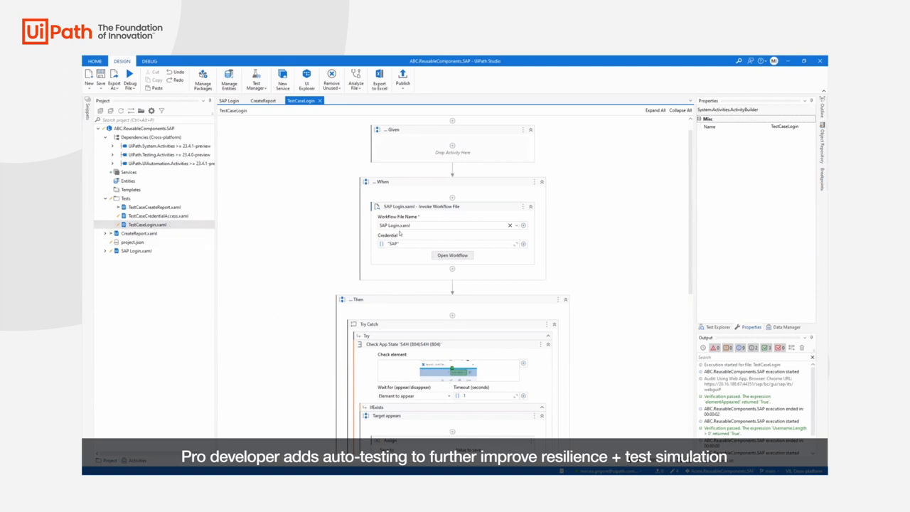
mouse_move(420, 207)
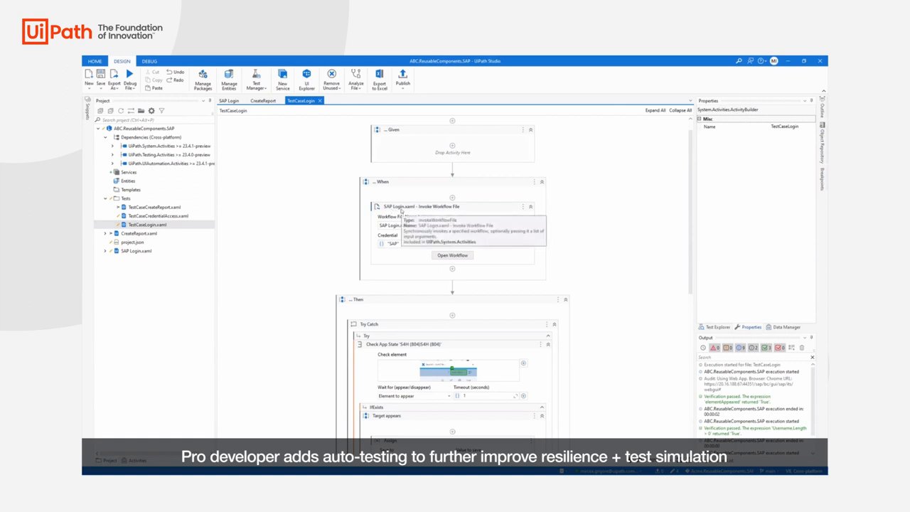
Scroll TestCaseLogin down to the Then section's Try Catch app-state check.
scroll("down", 3)
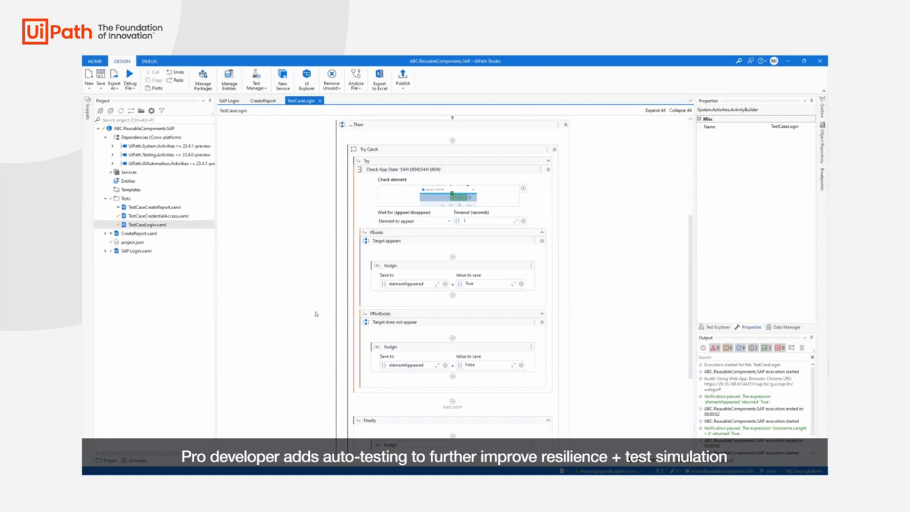
Open TestCaseCredentialAccess and inspect its Get Credential step's properties.
left_click(350, 100)
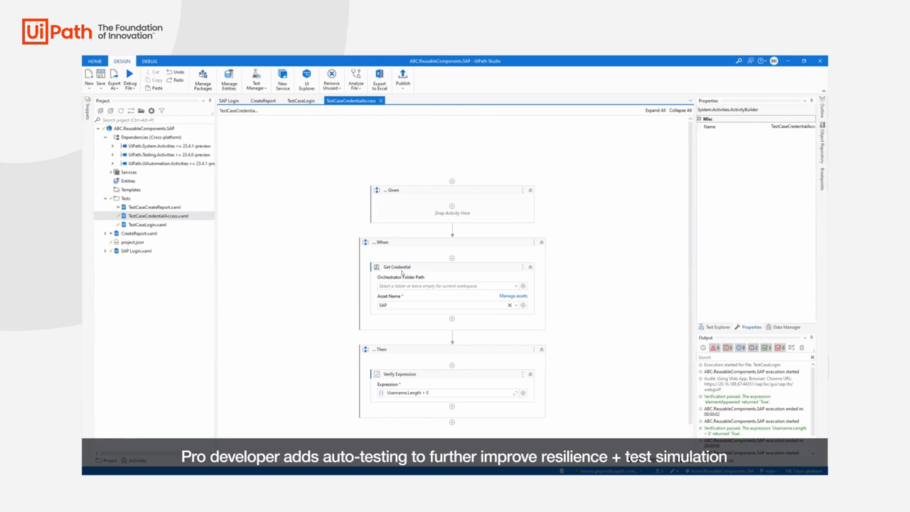
left_click(397, 266)
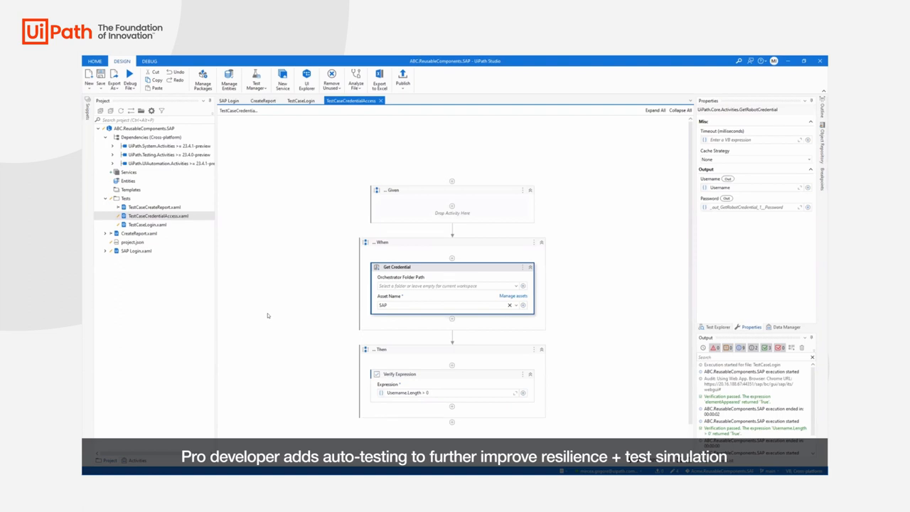
mouse_move(304, 402)
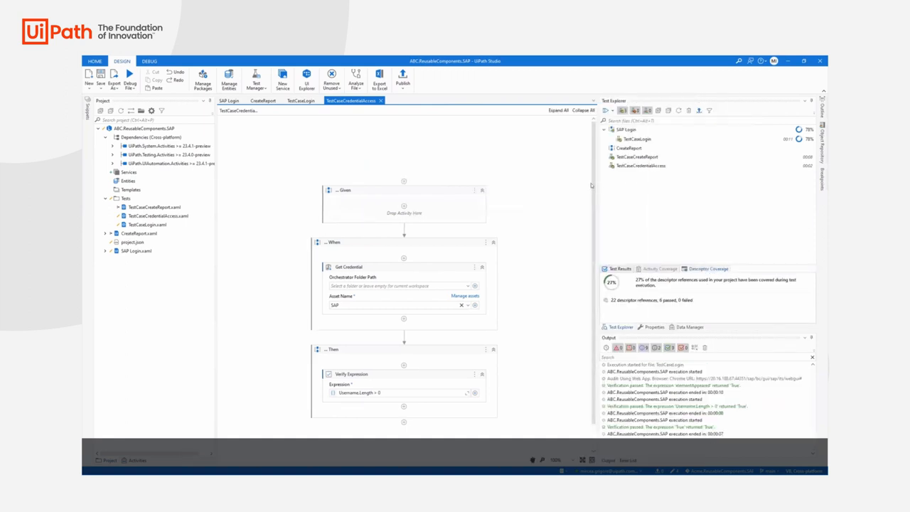
left_click(403, 78)
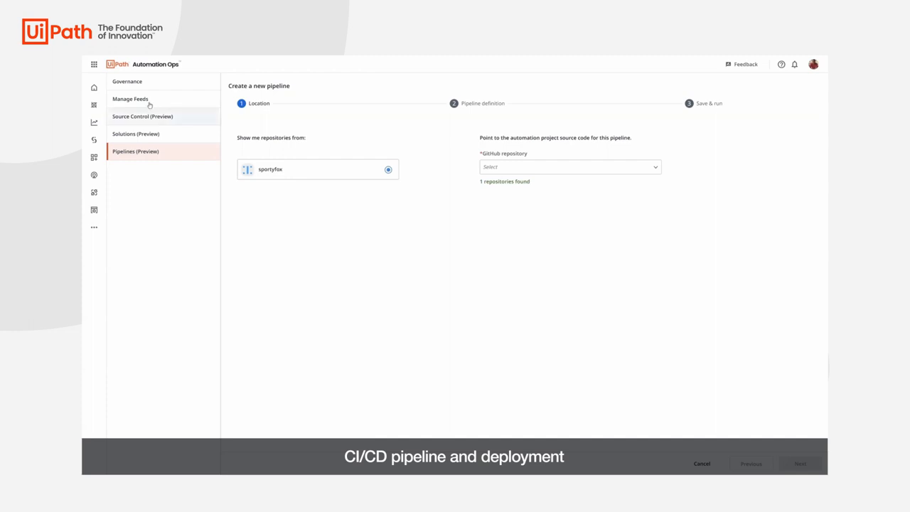
mouse_move(440, 278)
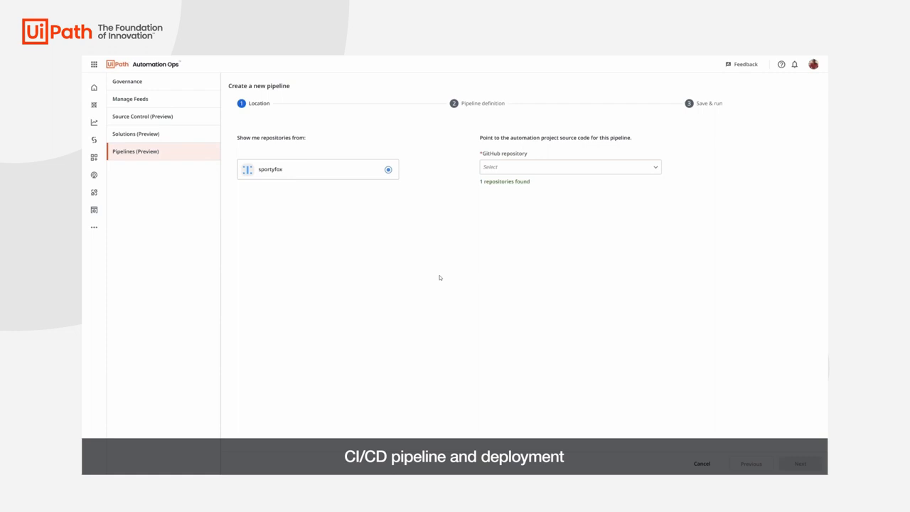
mouse_move(440, 278)
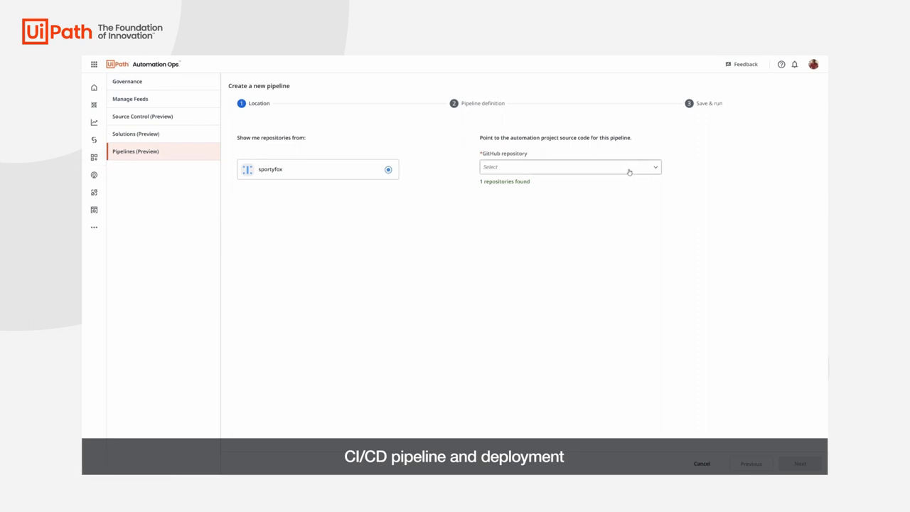
Choose the repo1 GitHub repository on main for the pipeline and continue.
left_click(569, 166)
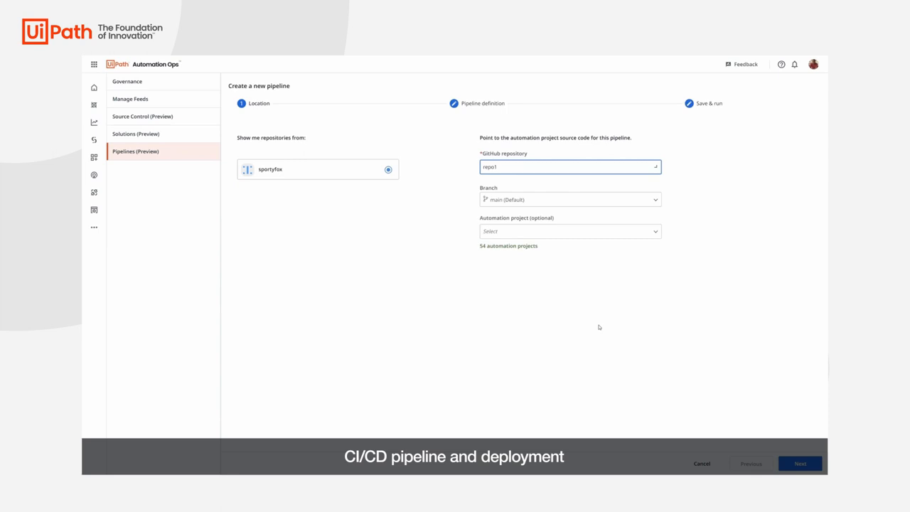
left_click(569, 231)
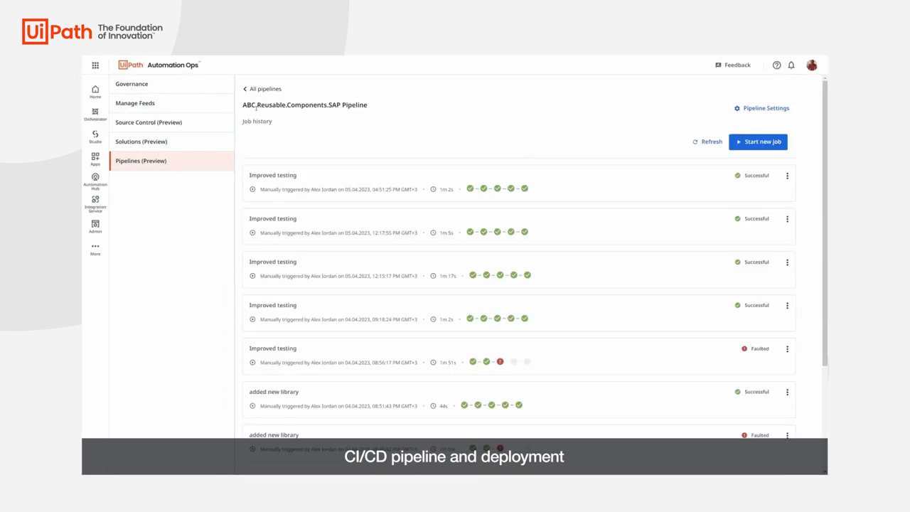
mouse_move(468, 189)
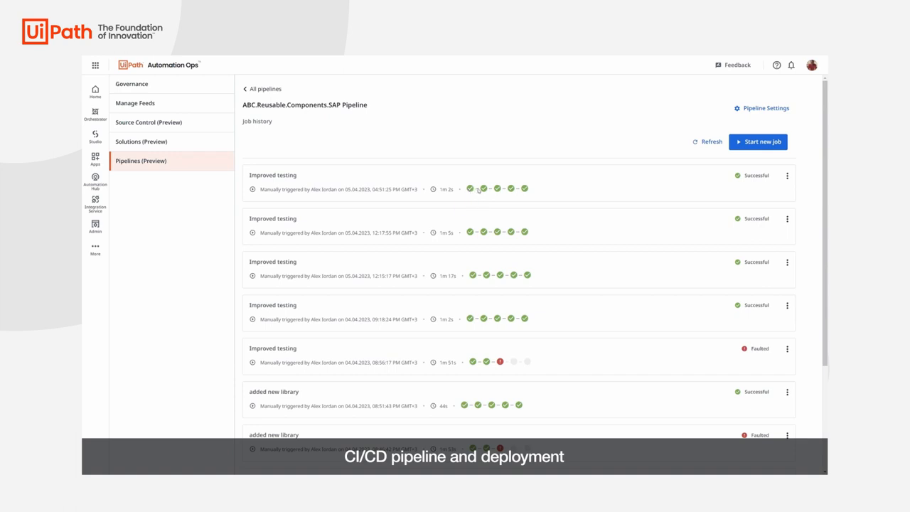
mouse_move(483, 189)
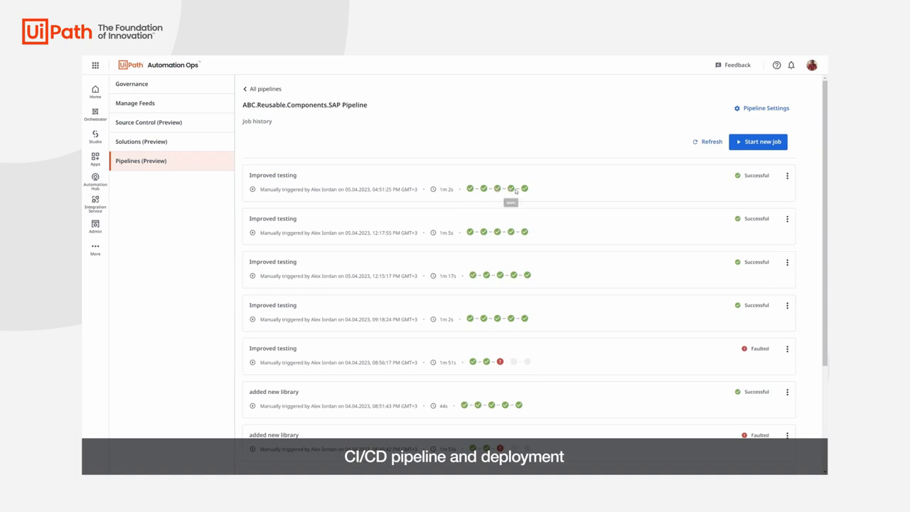
mouse_move(524, 188)
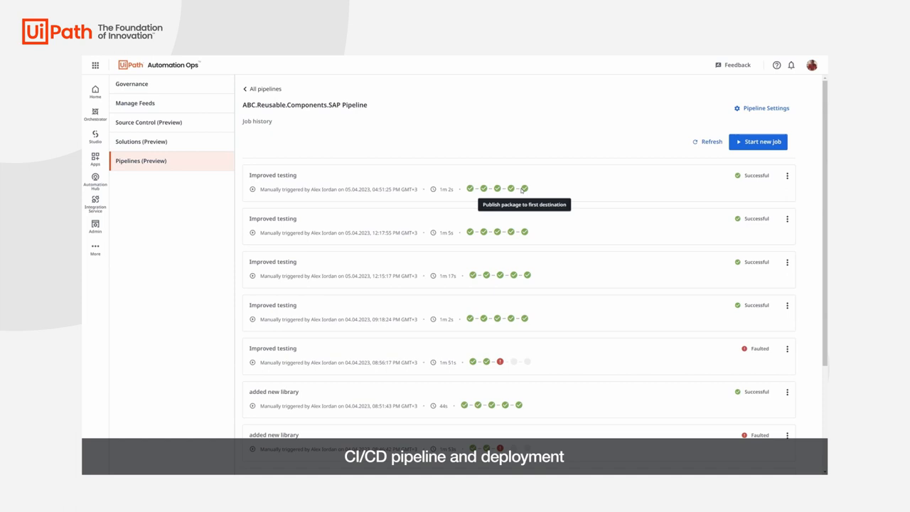
mouse_move(564, 171)
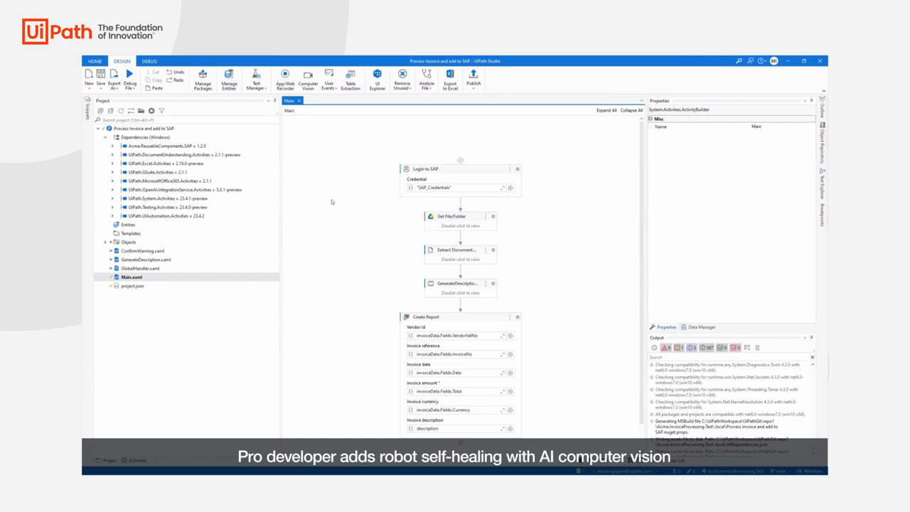
mouse_move(323, 214)
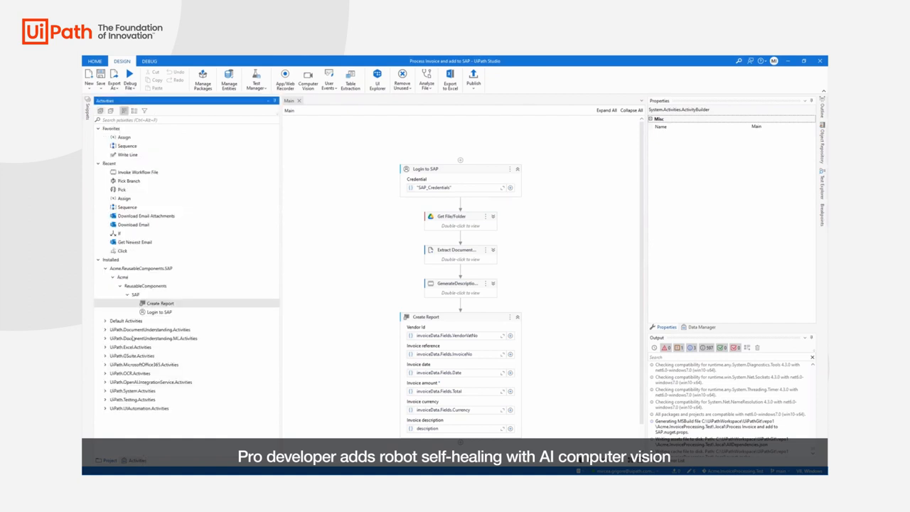
Inspect the Login to SAP activity in the installed Acme.ReusableComponents.SAP package.
left_click(158, 313)
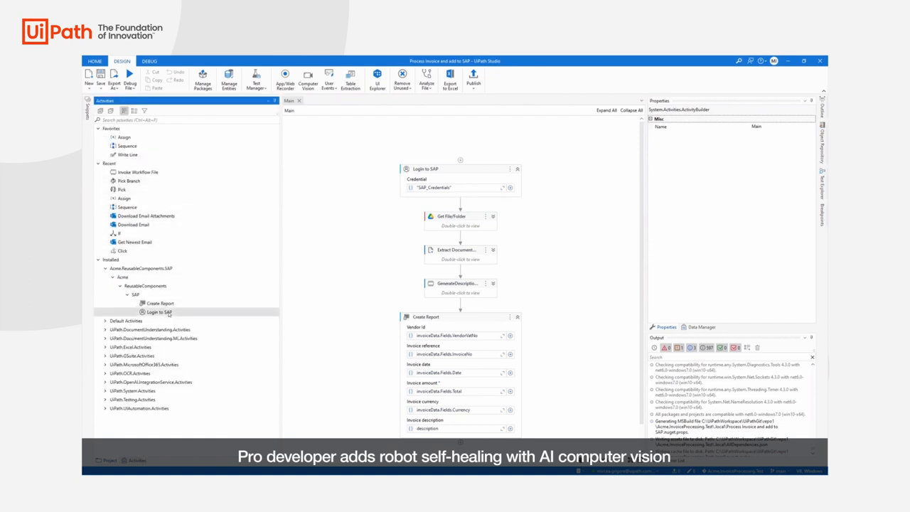
mouse_move(149, 381)
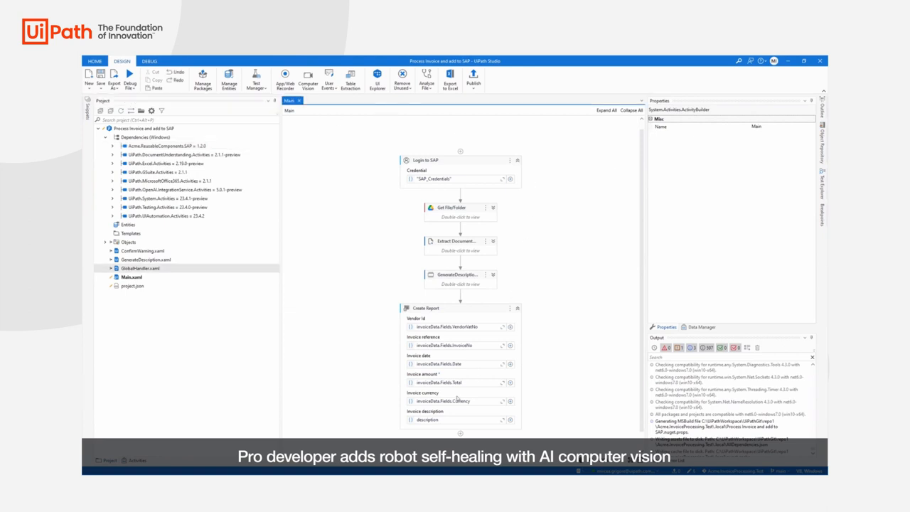
mouse_move(559, 328)
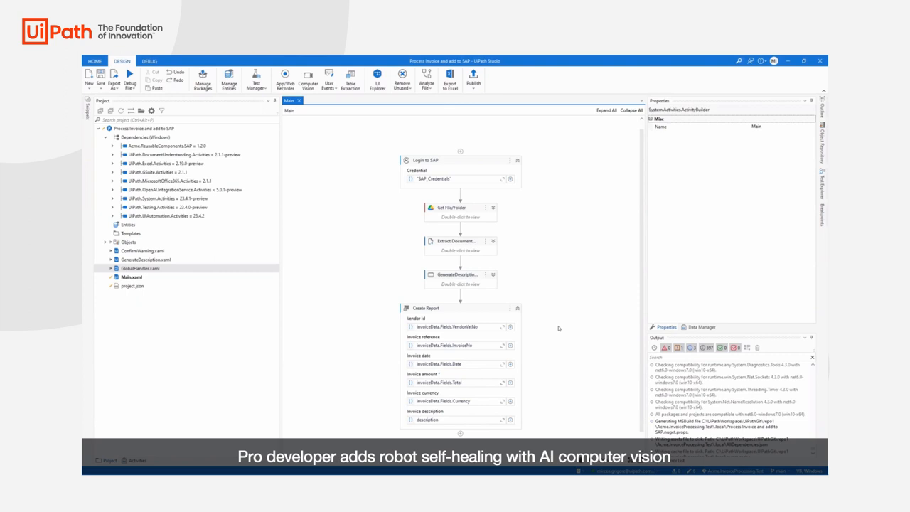
mouse_move(536, 308)
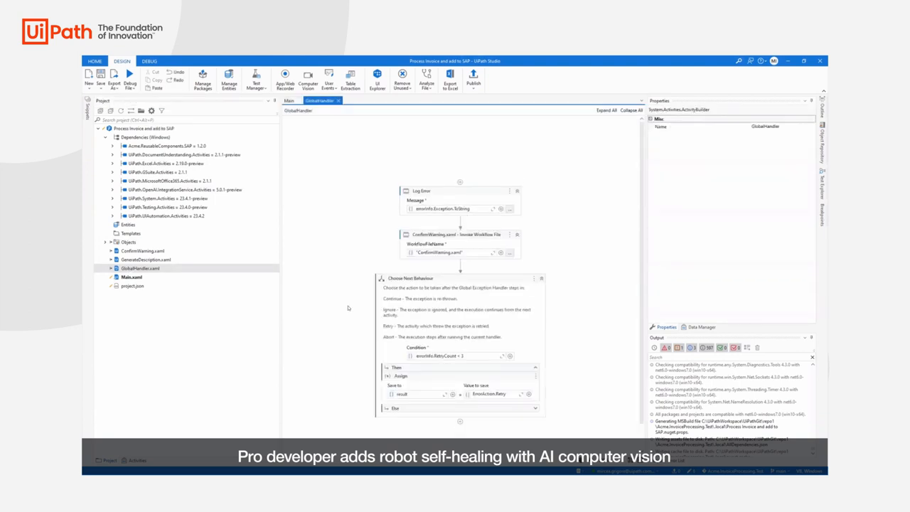
mouse_move(337, 328)
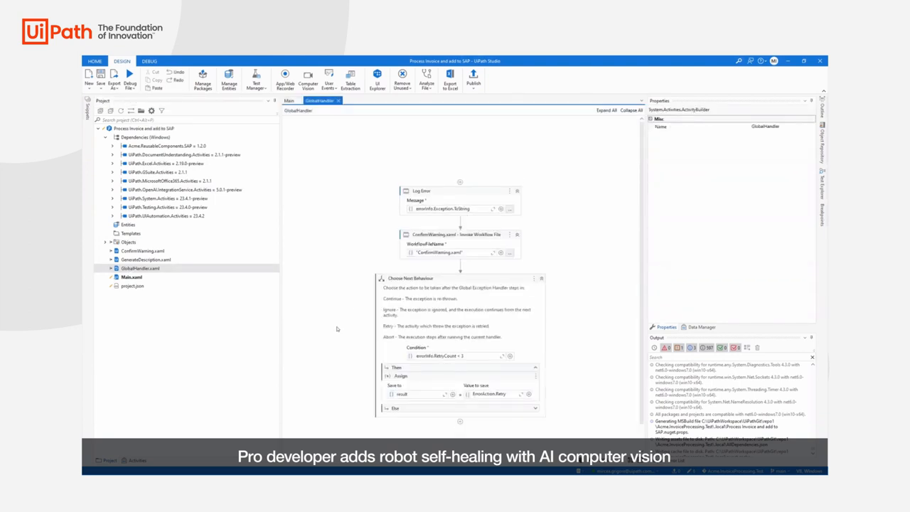
mouse_move(339, 326)
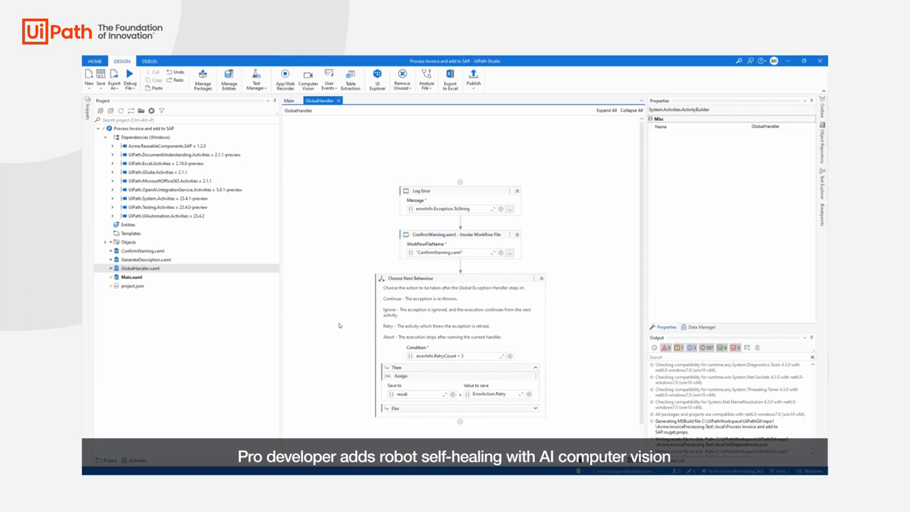
mouse_move(369, 347)
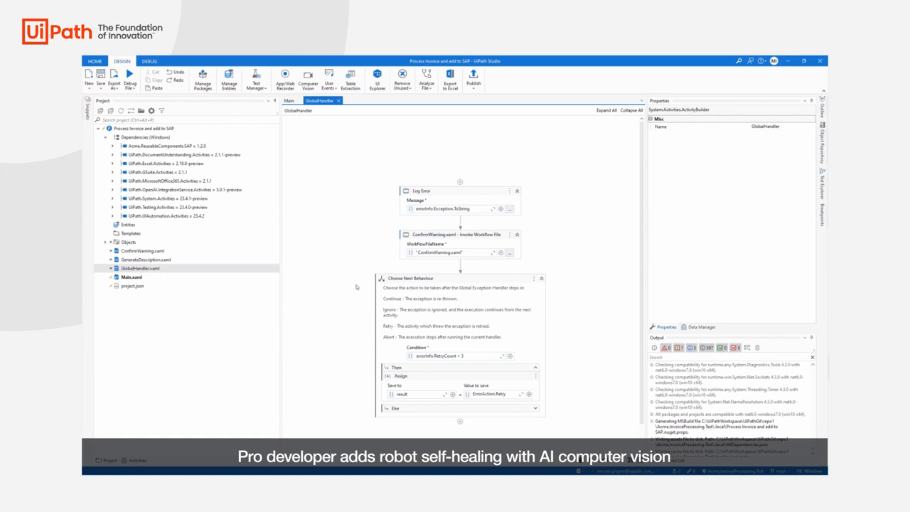
Select the ConfirmWarning.xaml invocation to view its properties, then switch to Studio Web.
left_click(459, 242)
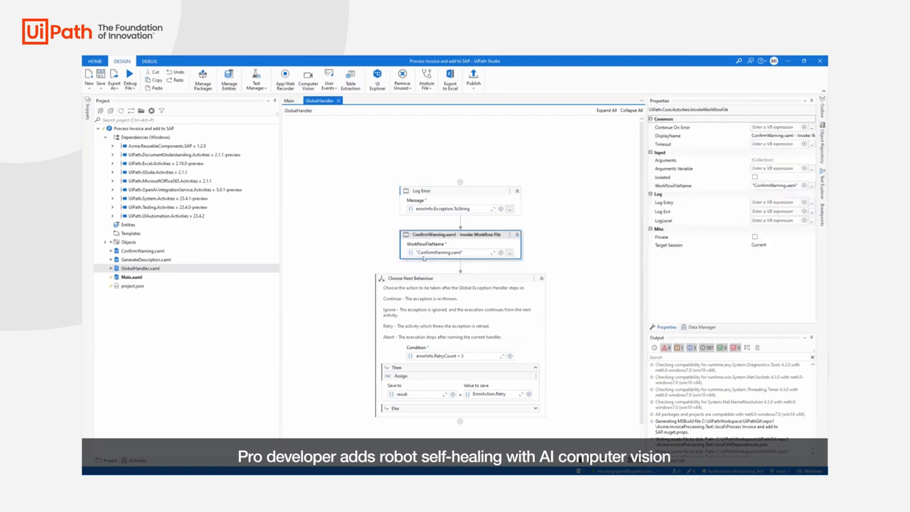
left_click(143, 251)
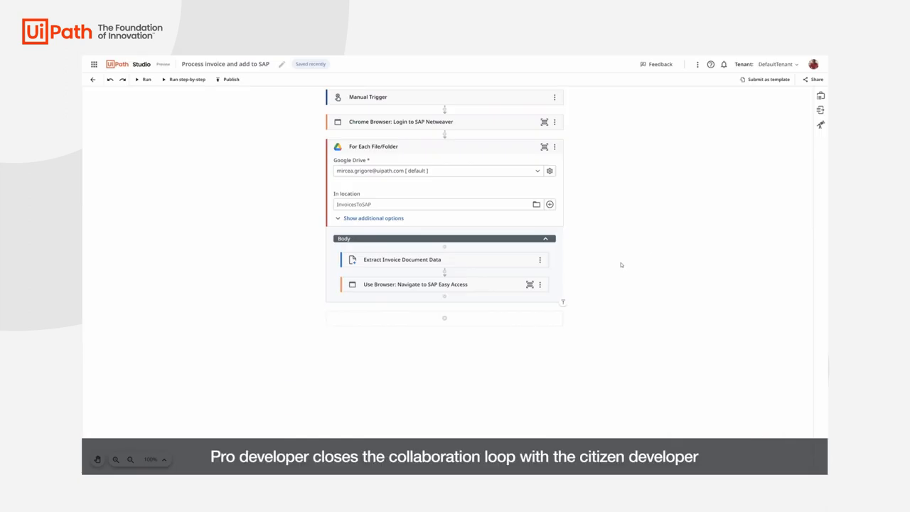
mouse_move(621, 270)
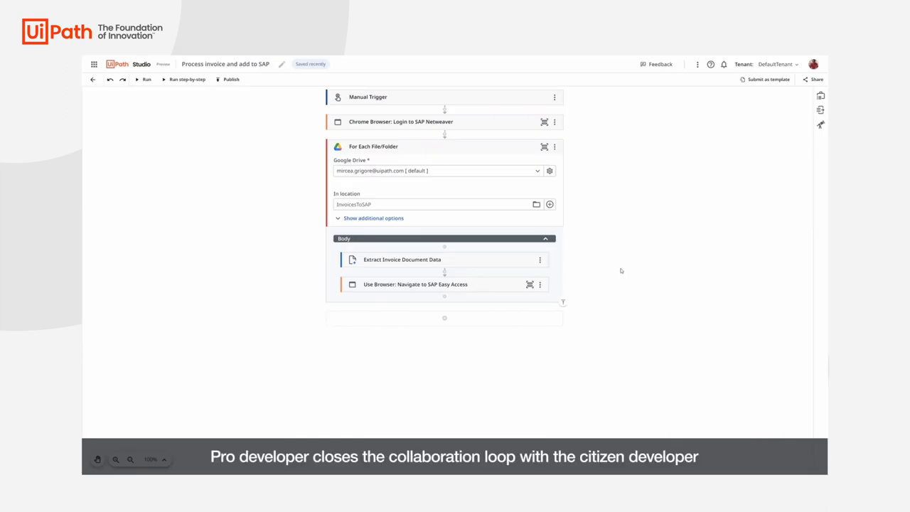
mouse_move(611, 261)
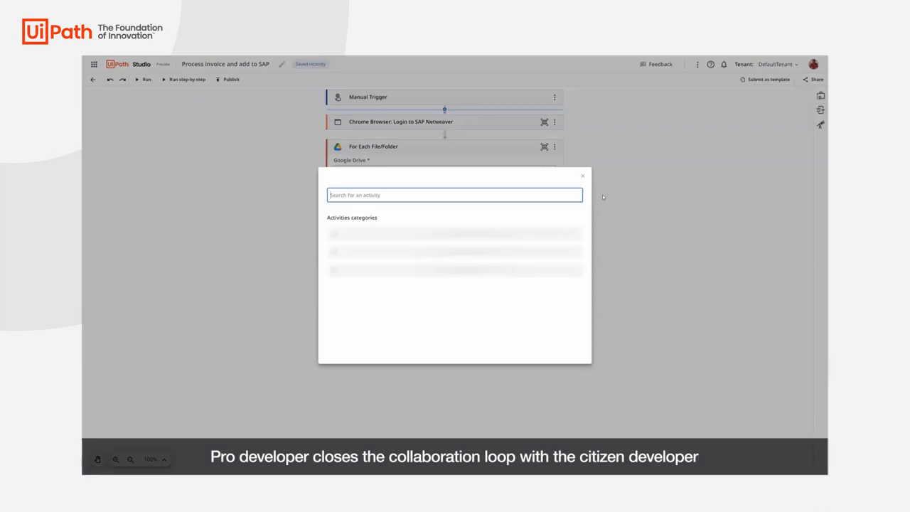
Search 'login' and add the library's Login to SAP activity before the Chrome login step.
type("login to sap")
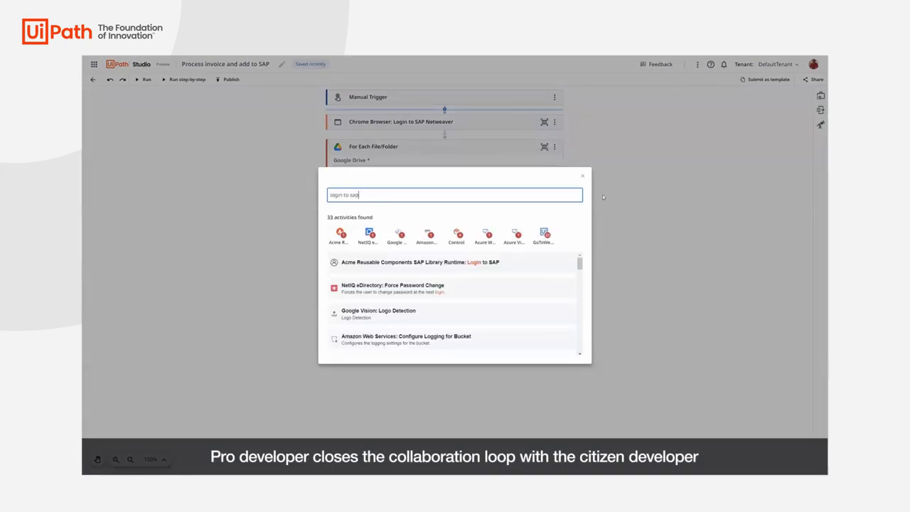
left_click(420, 261)
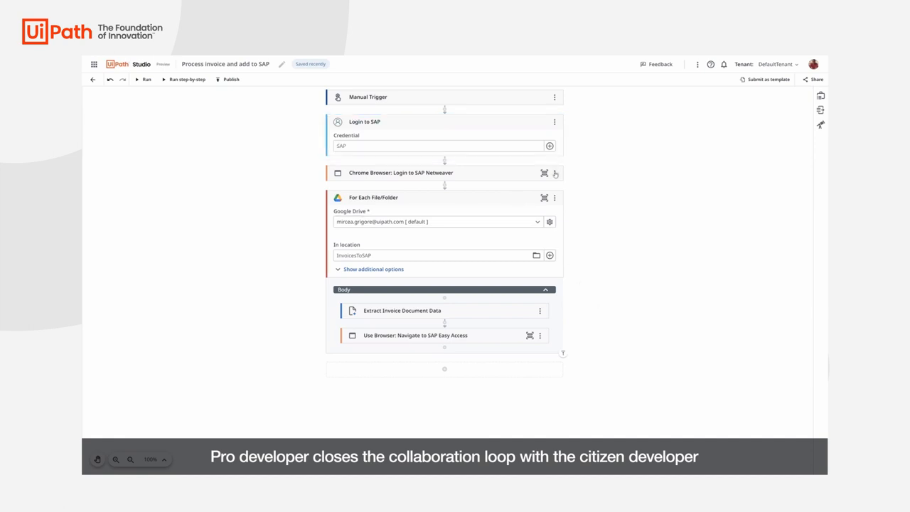
left_click(555, 172)
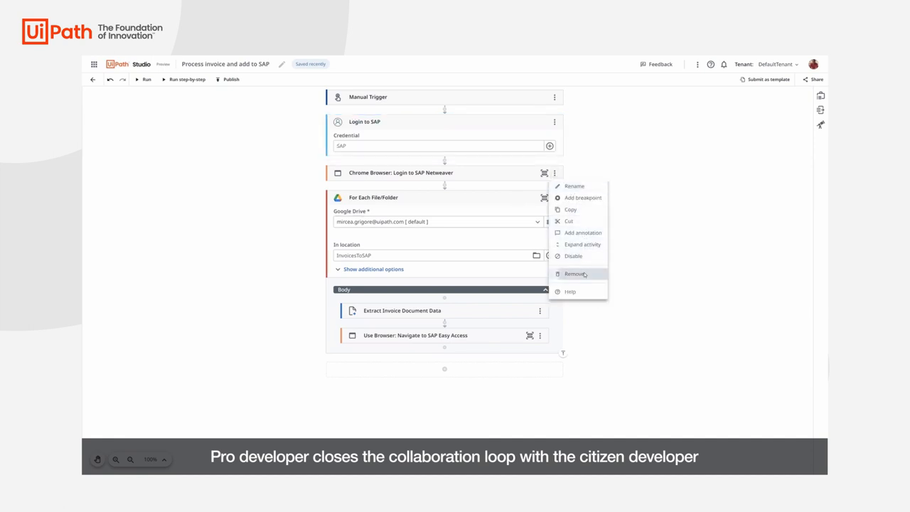